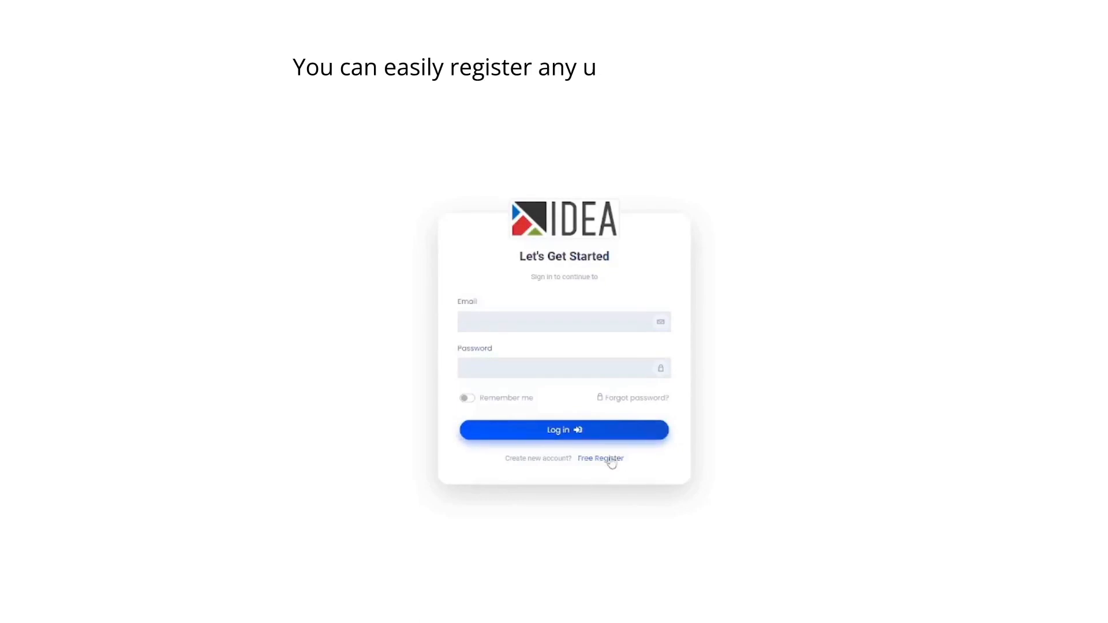
Step: Show the free registration form, sign in and reach the unit selection page
{"action": "left_click", "coordinate": [600, 458]}
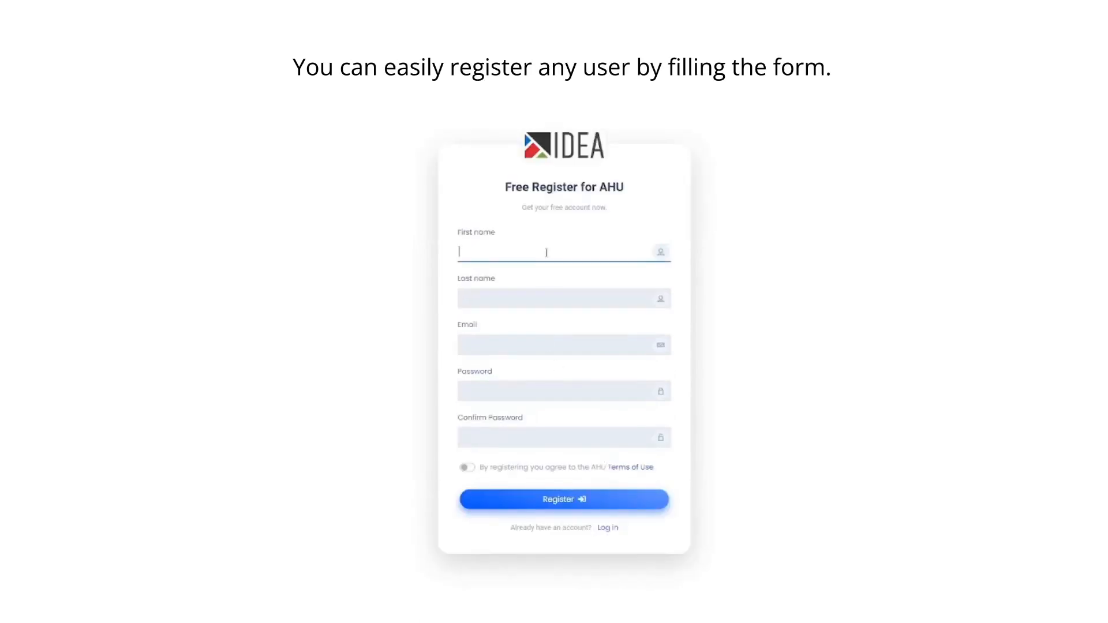
{"action": "type", "text": "d"}
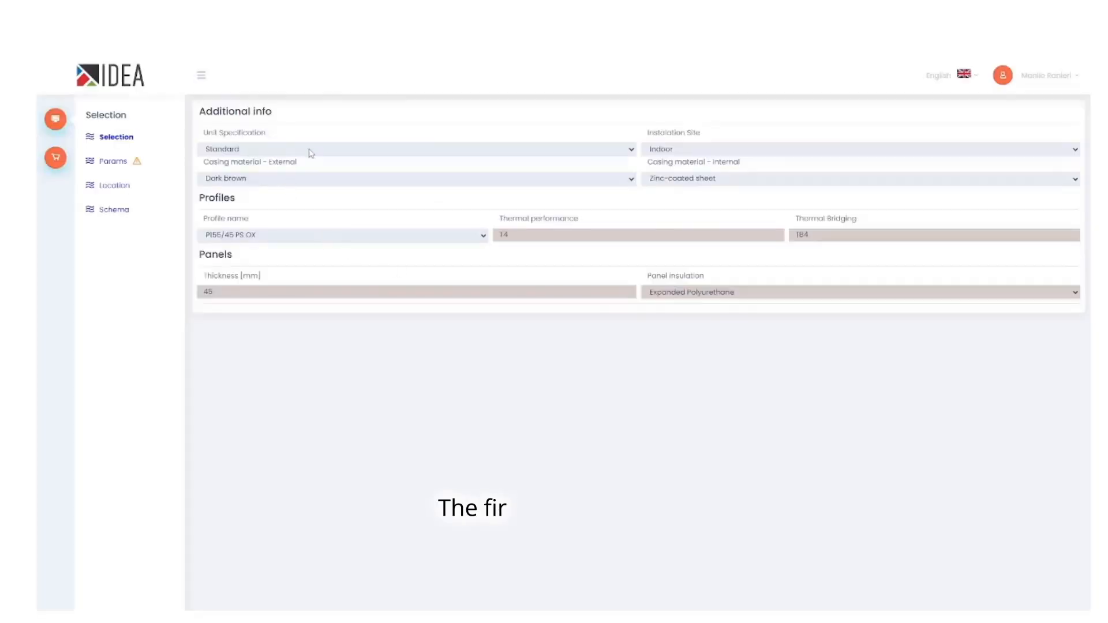
Step: Choose white-grey painted steel casing, enter 8000 m³/h airflow with custom dimensions and calculate candidate sizes
{"action": "left_click", "coordinate": [855, 177]}
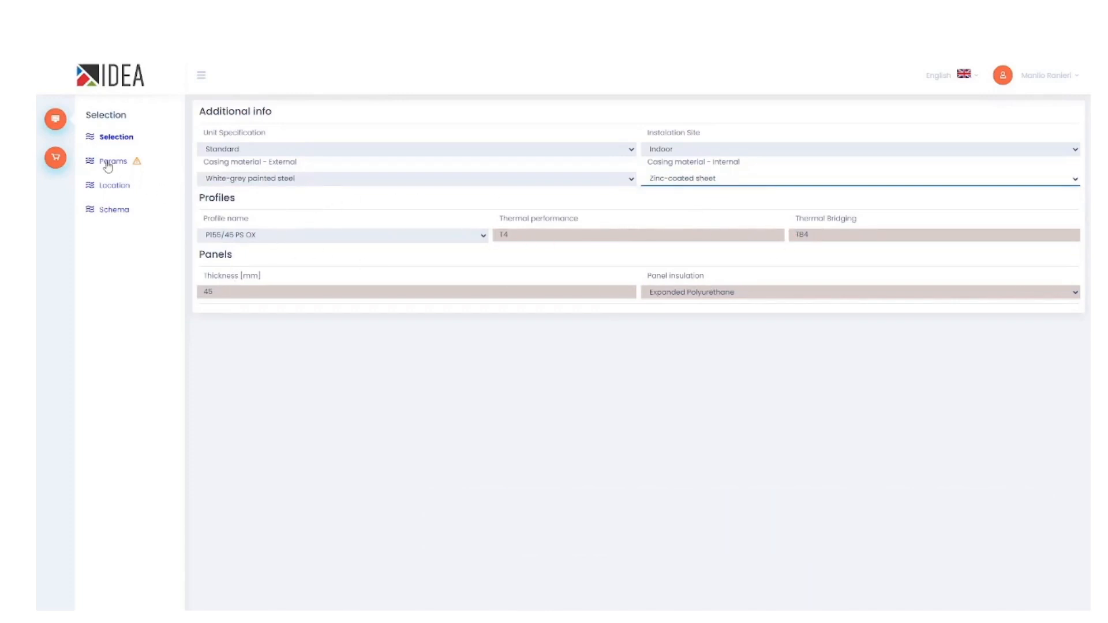
{"action": "left_click", "coordinate": [114, 161]}
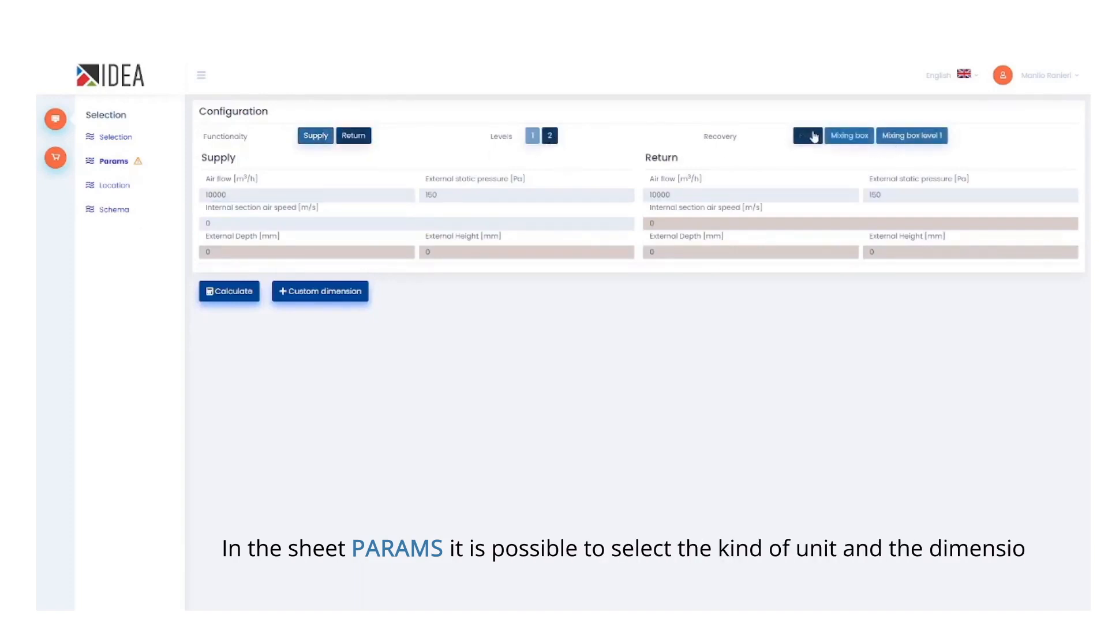
{"action": "type", "text": "8"}
{"action": "type", "text": "1"}
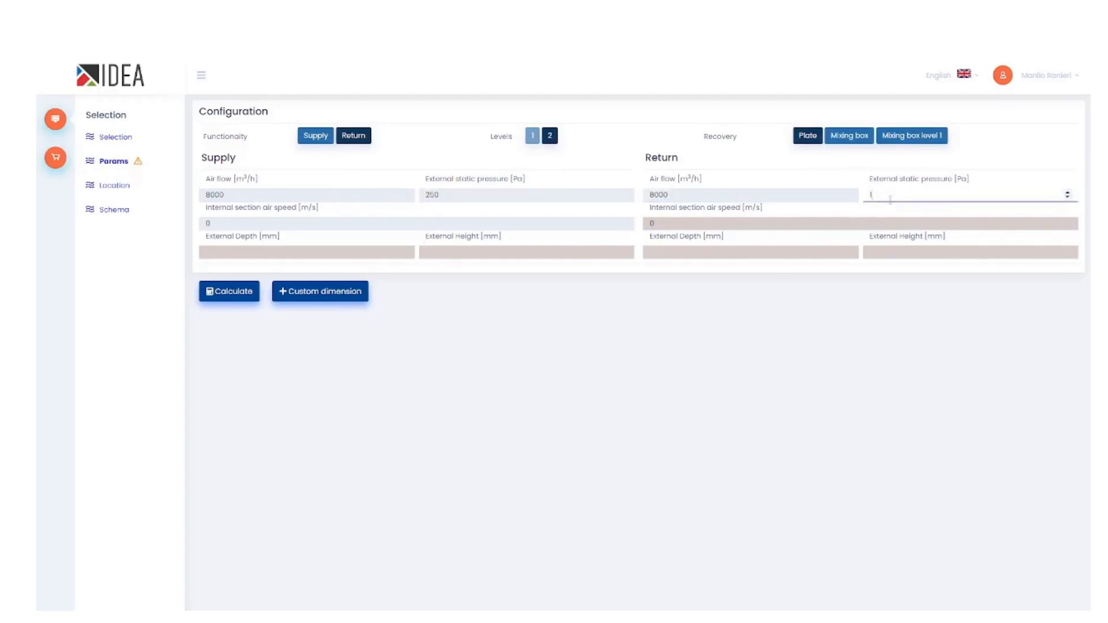
{"action": "left_click", "coordinate": [319, 291]}
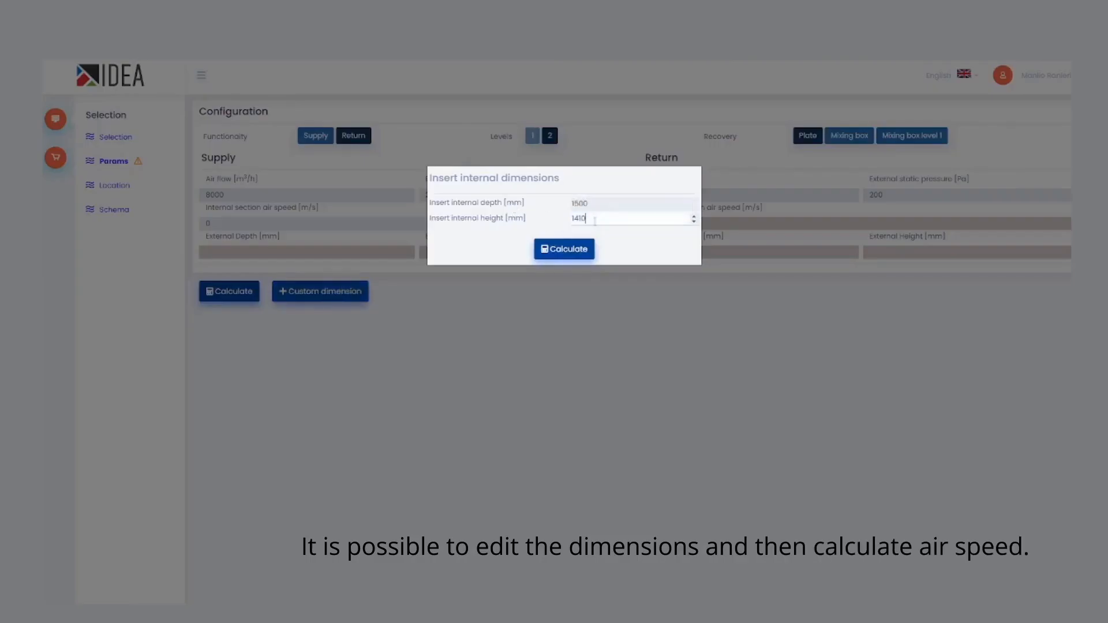
{"action": "left_click", "coordinate": [563, 249]}
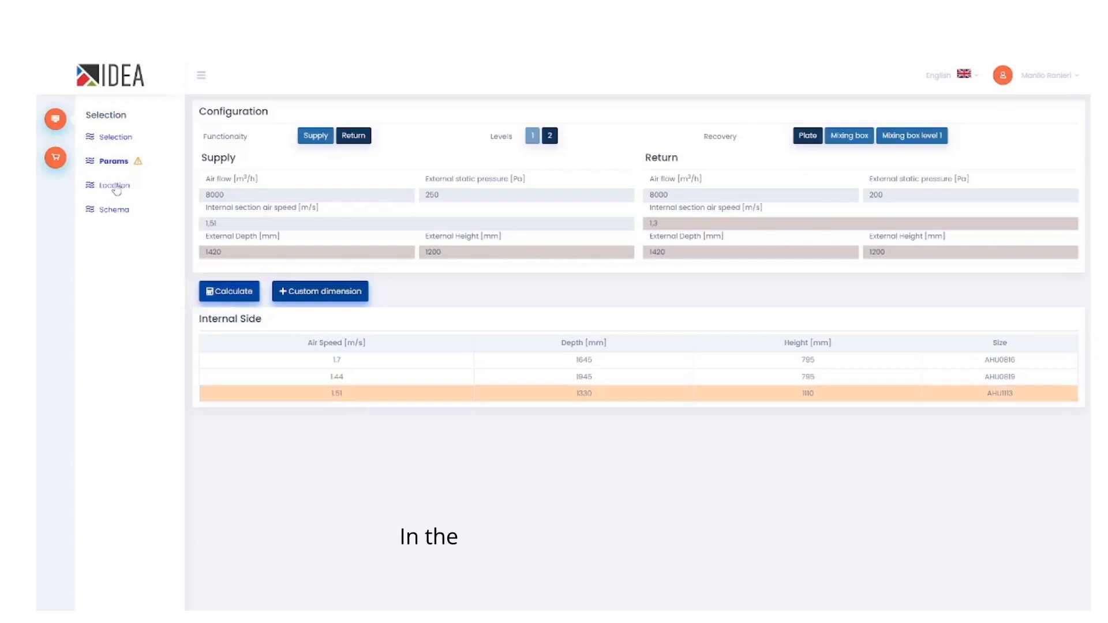
Step: Set the location to a Budapest station in Hungary with 100% summer fresh air
{"action": "left_click", "coordinate": [114, 185]}
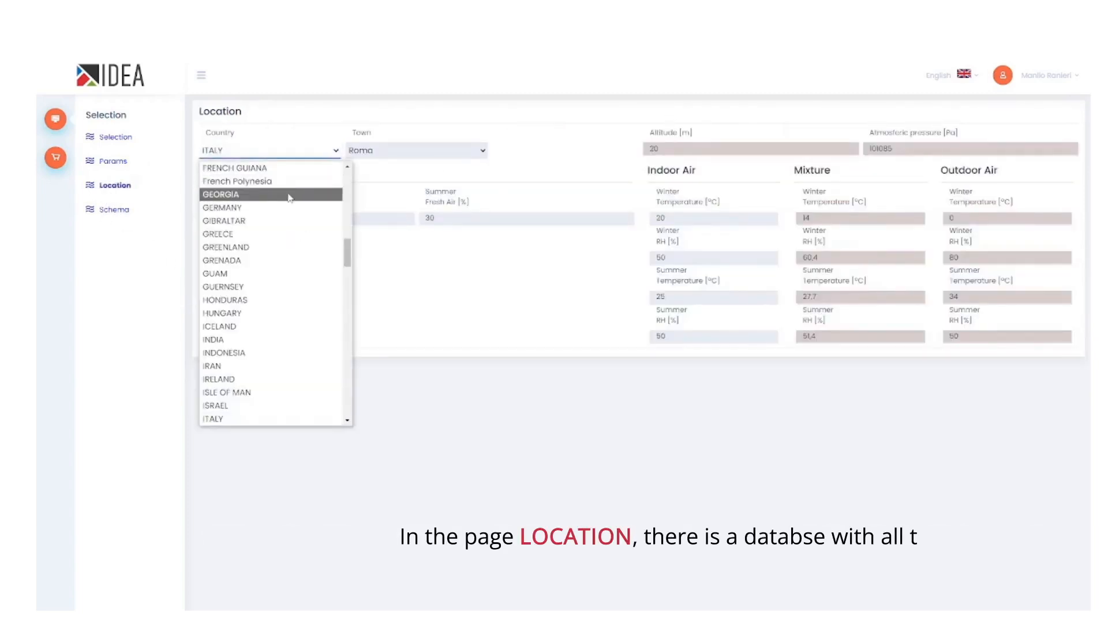
{"action": "scroll", "scroll_direction": "down", "scroll_amount": 3}
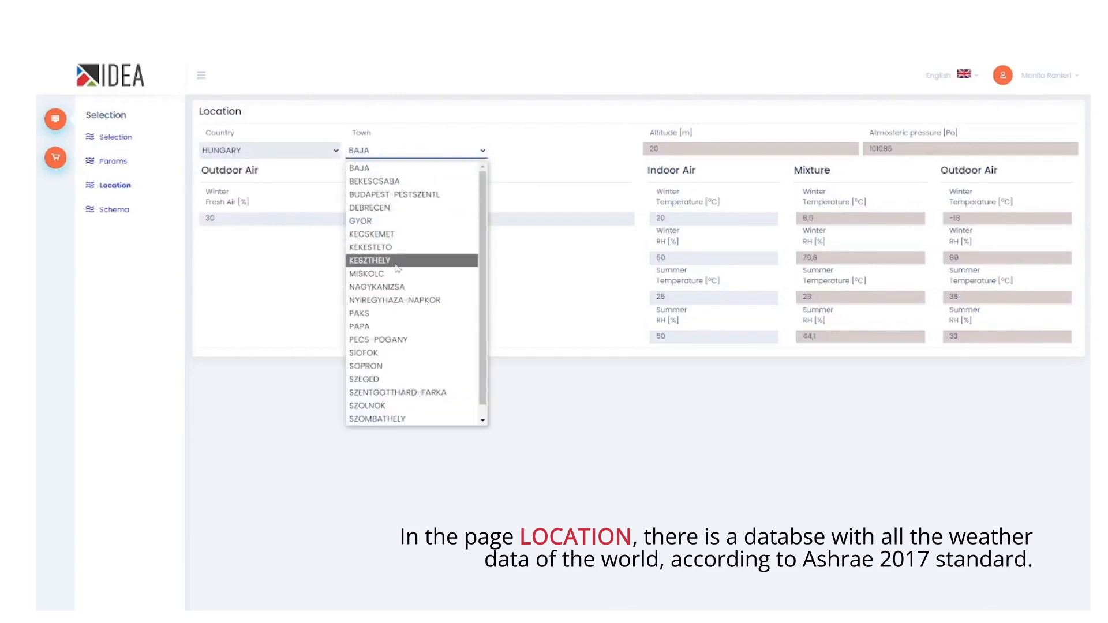
{"action": "left_click", "coordinate": [401, 195]}
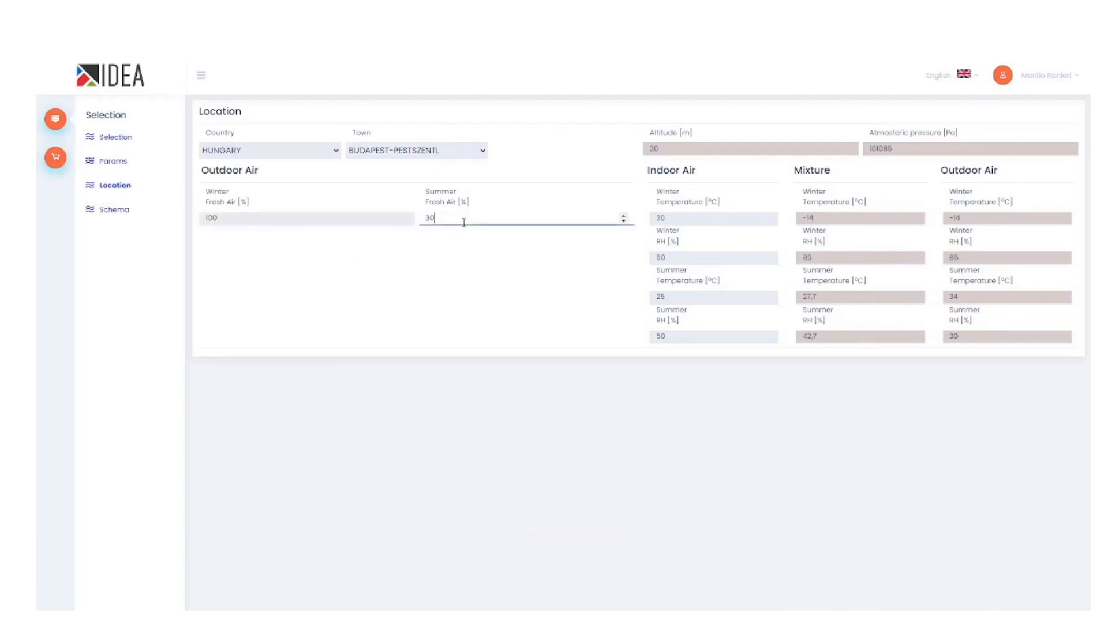
{"action": "type", "text": "100"}
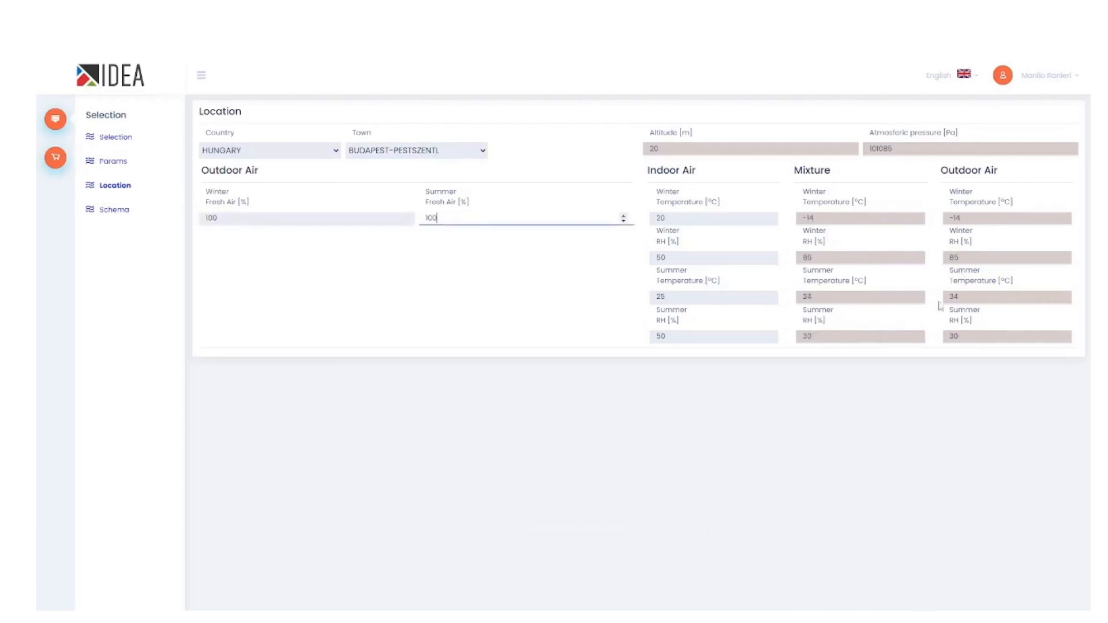
{"action": "left_click", "coordinate": [114, 209]}
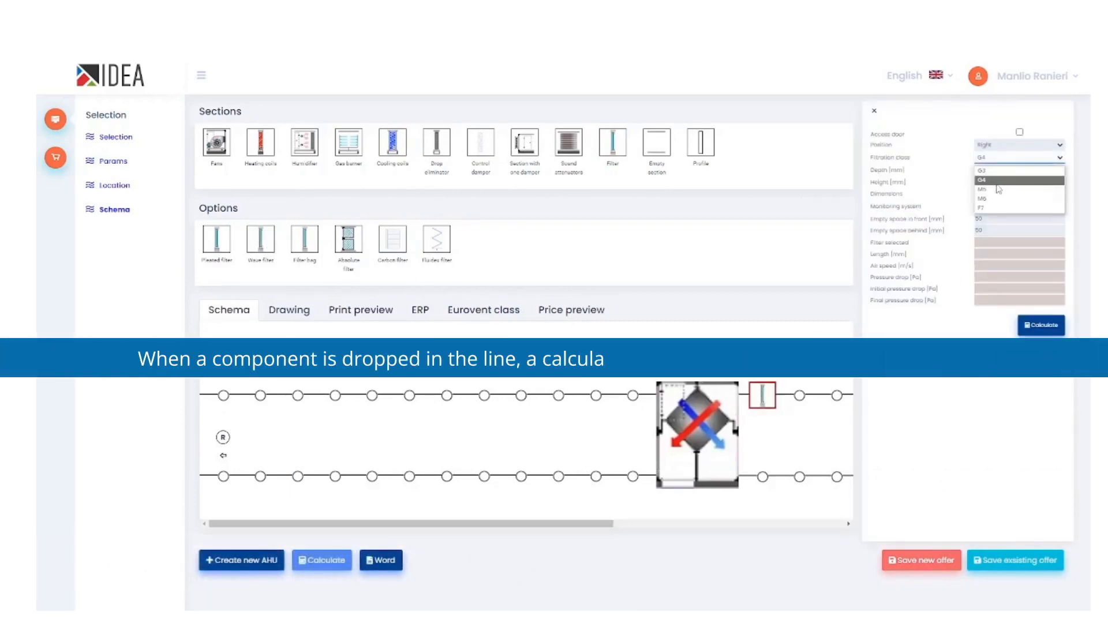
Step: Set the supply filter to class M5 and calculate the filter section
{"action": "left_click", "coordinate": [981, 188]}
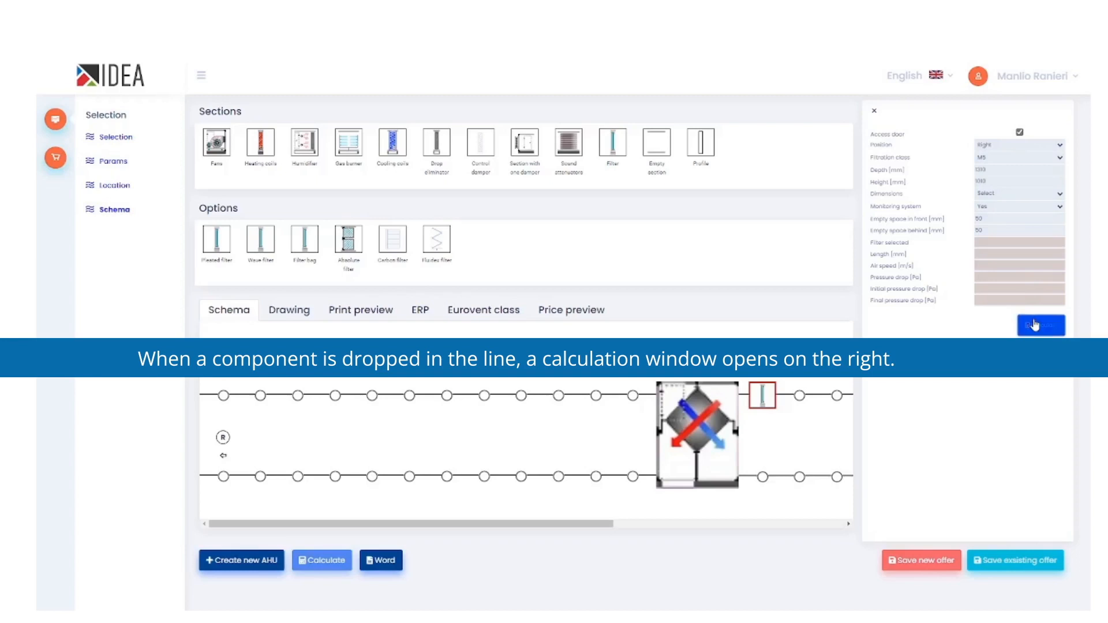
{"action": "left_click", "coordinate": [1040, 325]}
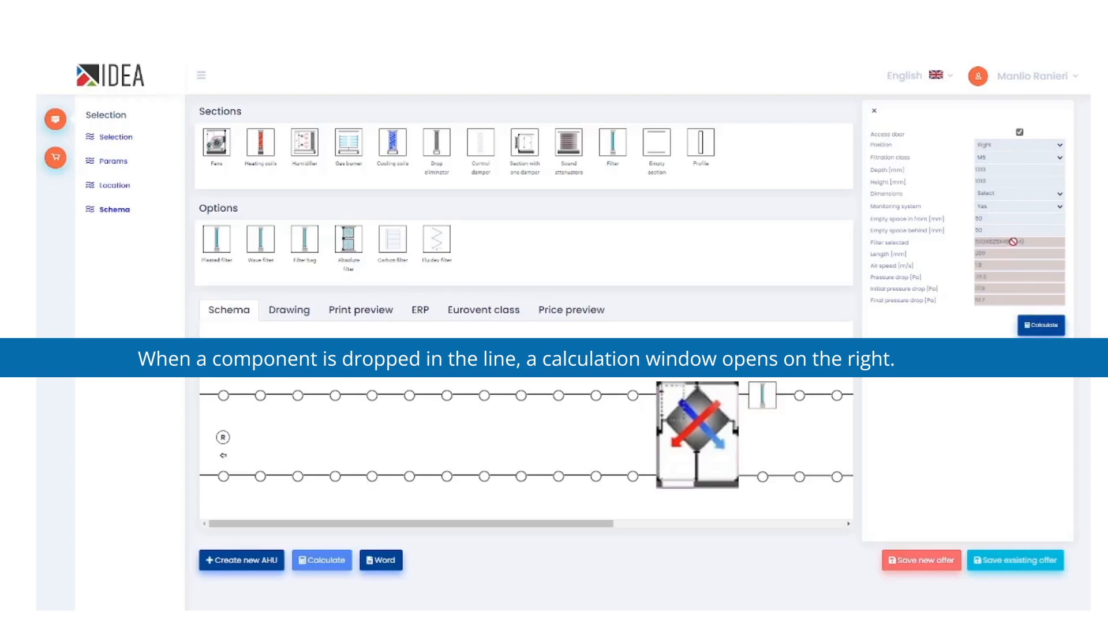
{"action": "left_click", "coordinate": [1018, 194]}
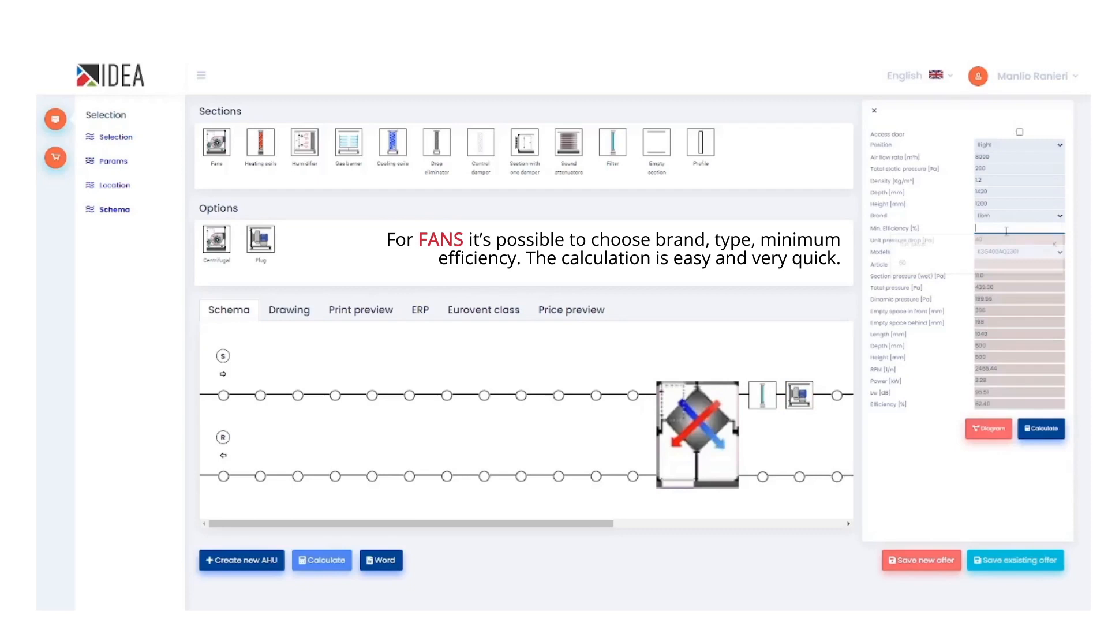
Step: Recalculate the supply fan at 70% minimum efficiency and choose a fan model
{"action": "left_click", "coordinate": [1040, 430]}
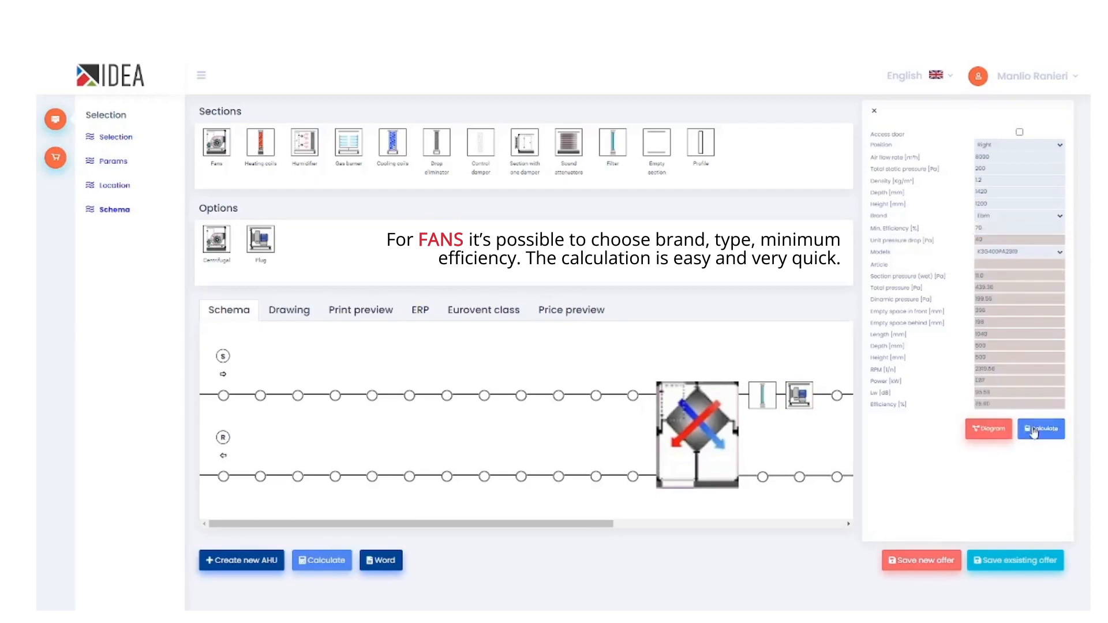
{"action": "left_click", "coordinate": [1018, 251]}
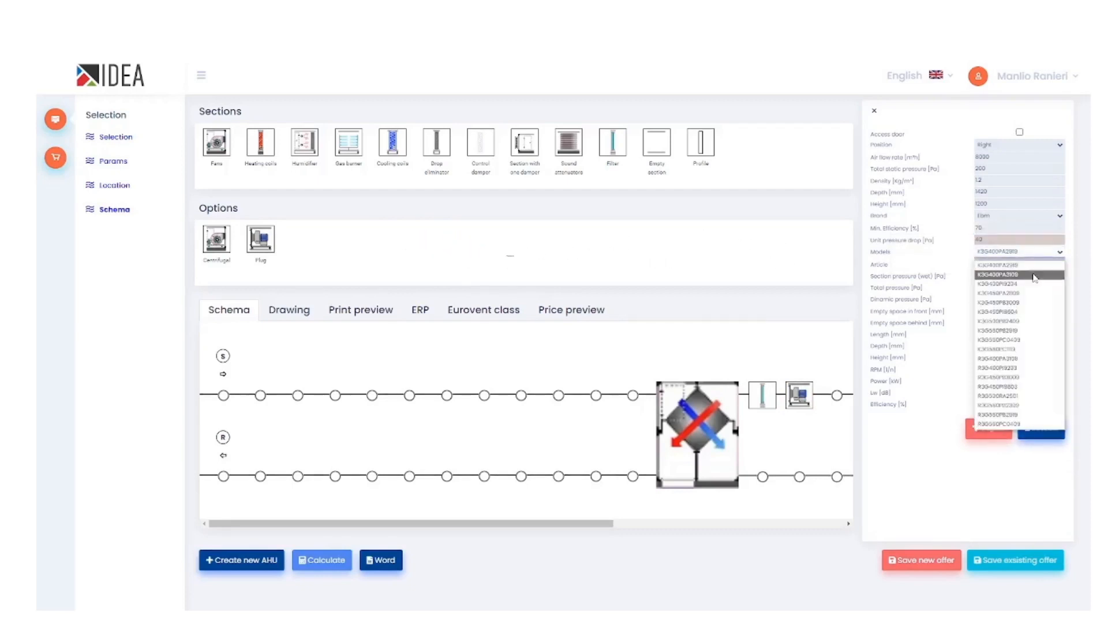
{"action": "left_click", "coordinate": [1015, 274]}
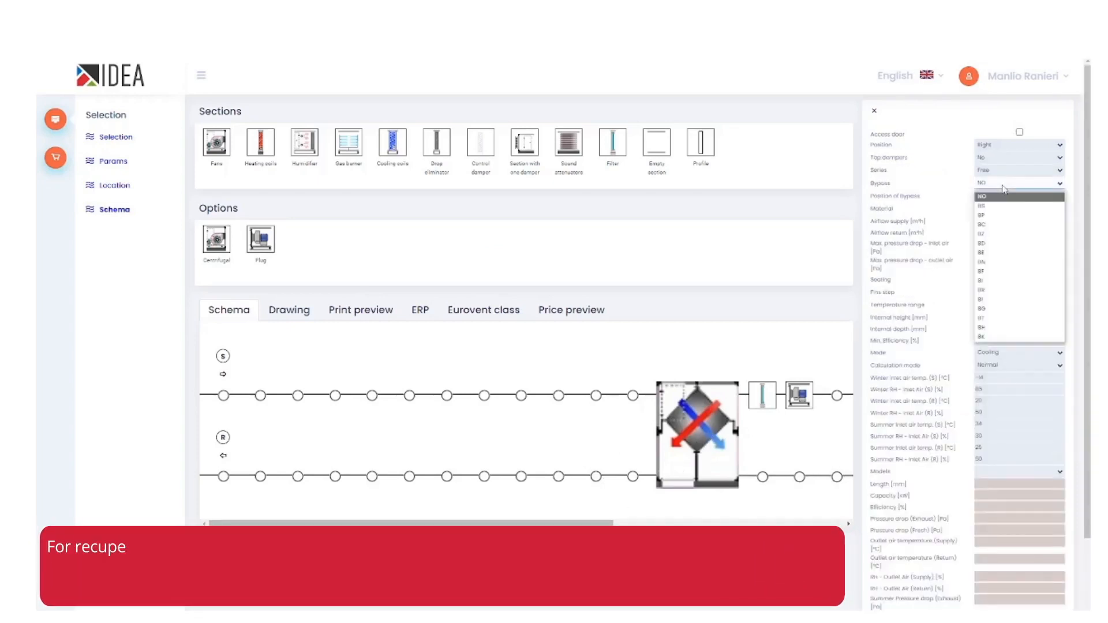
Step: Give the plate recuperator a bypass and select a fitting recuperator model
{"action": "left_click", "coordinate": [981, 205]}
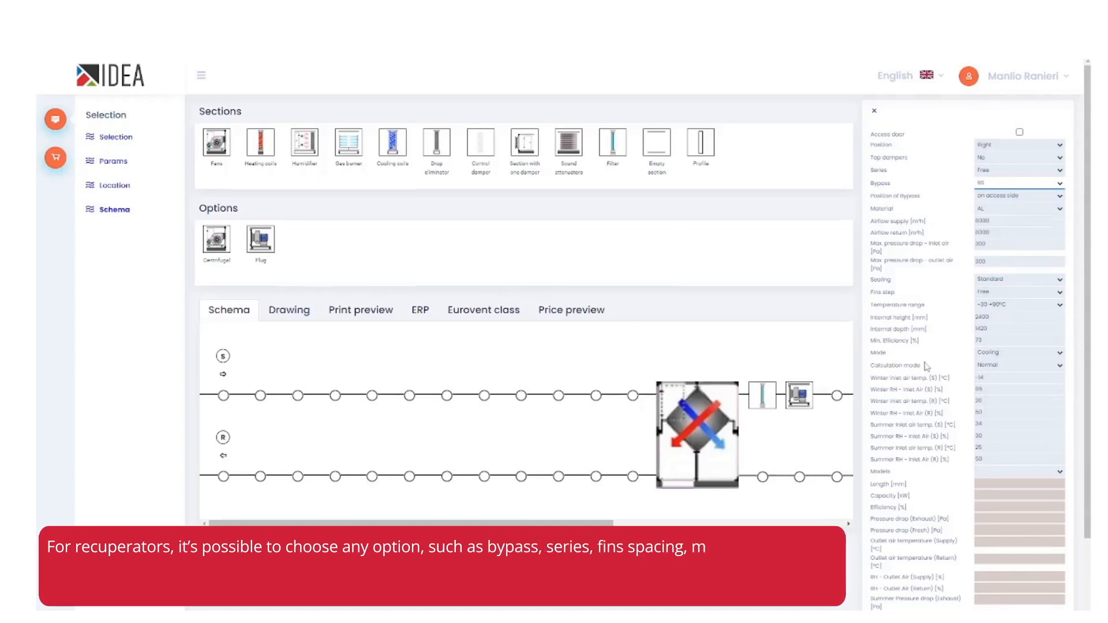
{"action": "scroll", "scroll_direction": "down", "scroll_amount": 3}
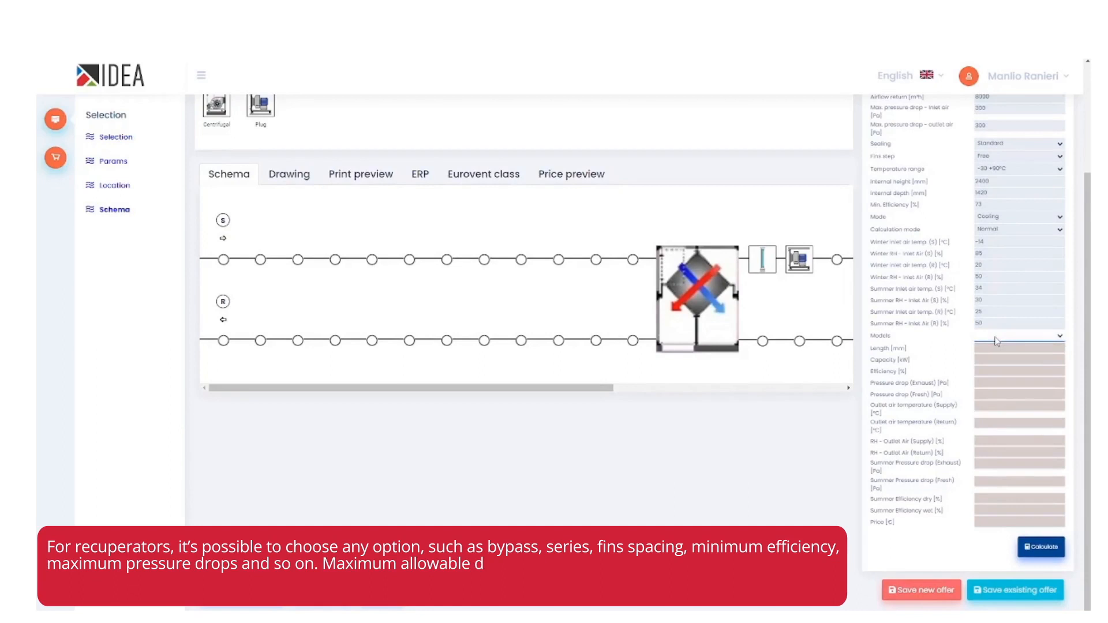
{"action": "left_click", "coordinate": [1040, 546]}
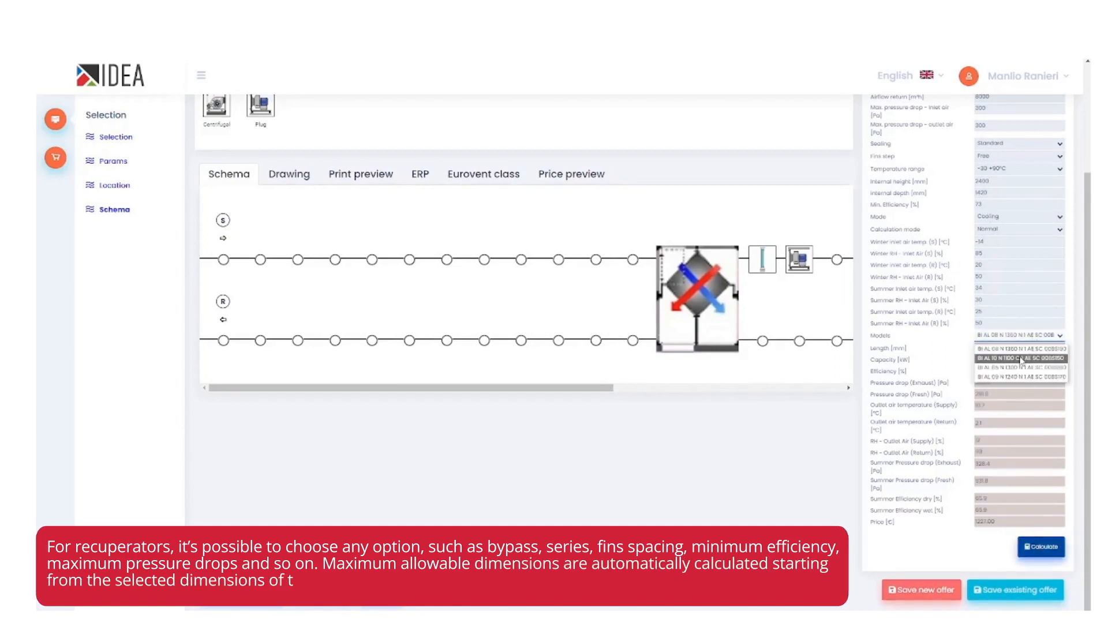
{"action": "left_click", "coordinate": [1019, 370]}
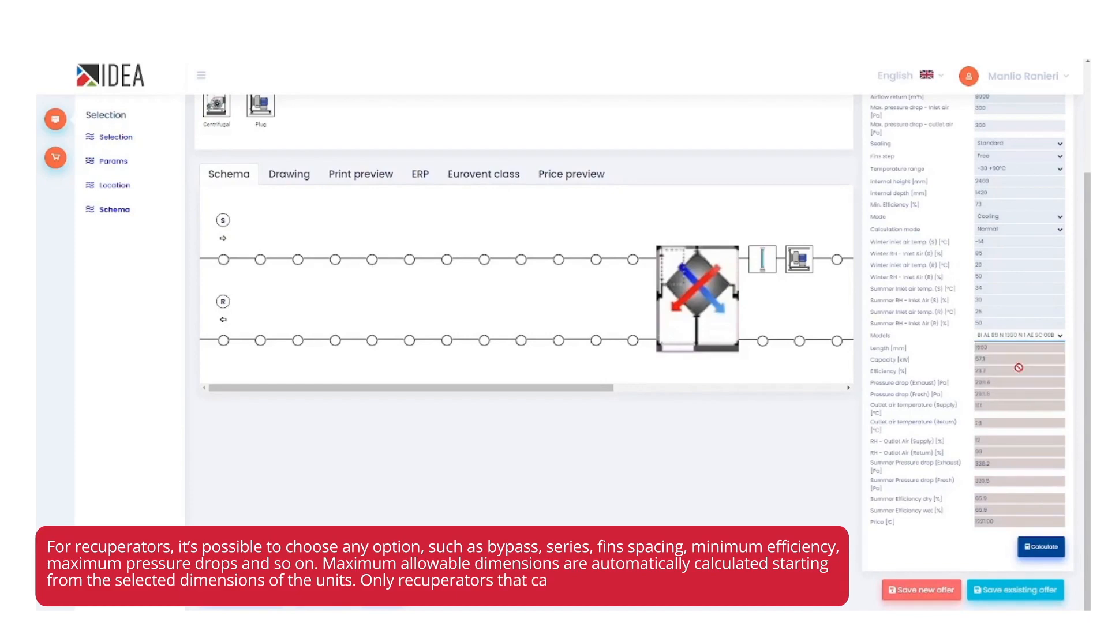
Step: Switch the recuperator to the F series and select a model from it
{"action": "scroll", "scroll_direction": "down", "scroll_amount": 3}
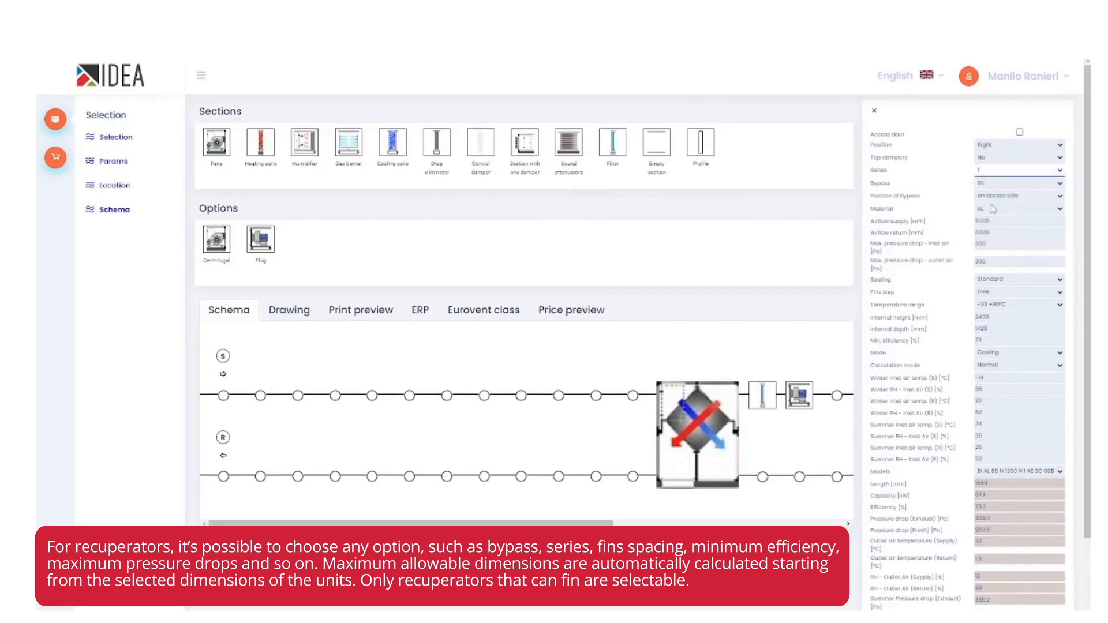
{"action": "left_click", "coordinate": [1018, 335]}
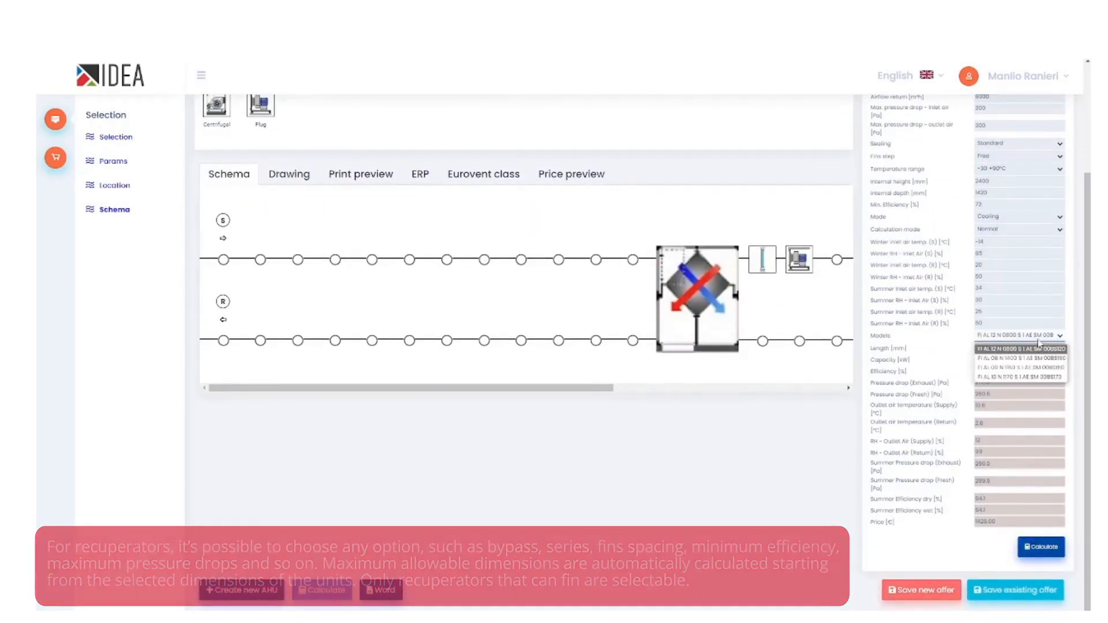
{"action": "left_click", "coordinate": [1018, 363]}
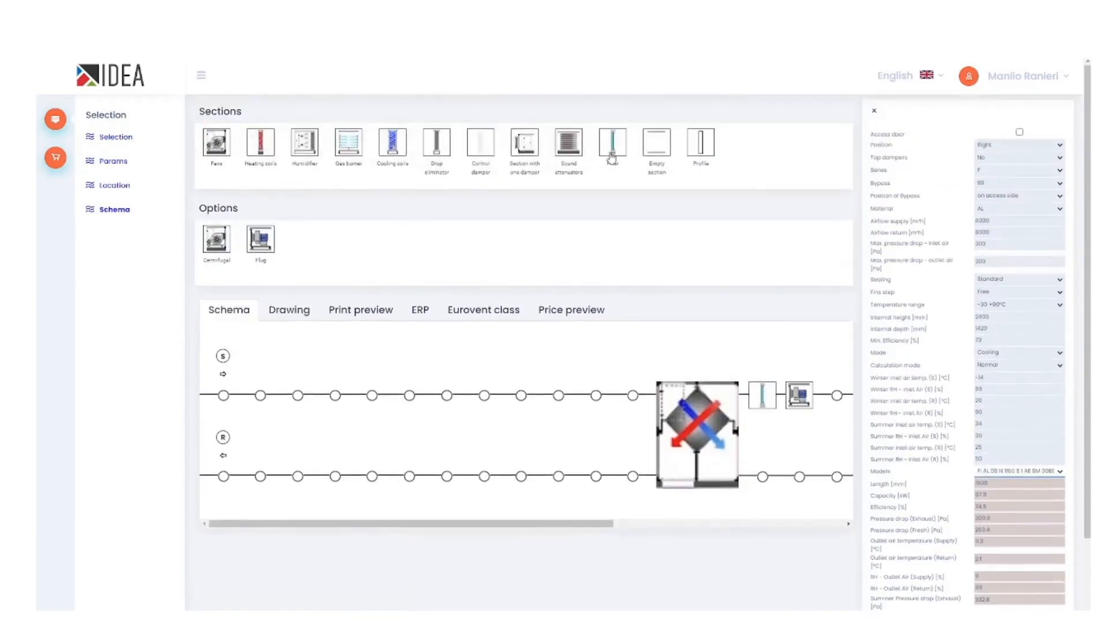
Step: Set the filter bag to class F9 with 592X592X292 filters and calculate it
{"action": "left_click", "coordinate": [612, 145]}
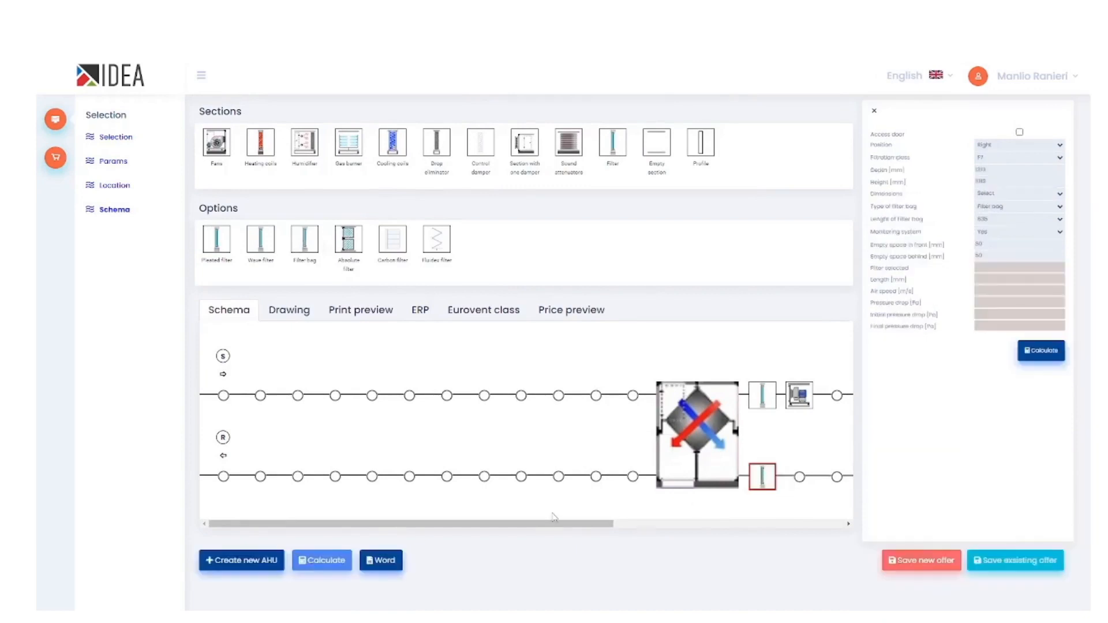
{"action": "left_click", "coordinate": [1040, 351]}
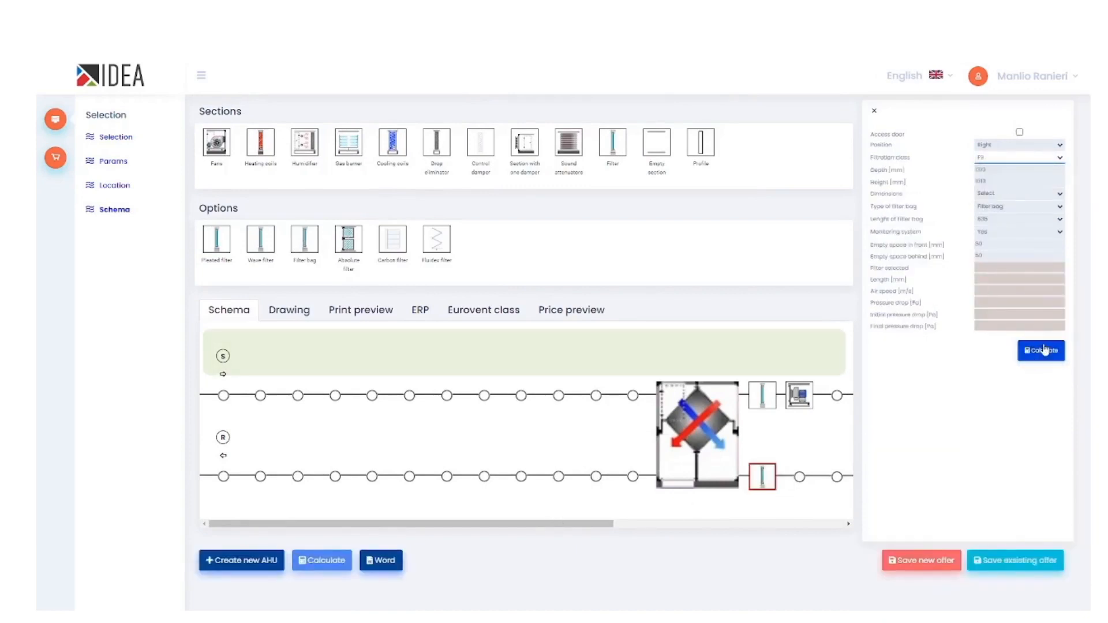
{"action": "left_click", "coordinate": [1018, 193]}
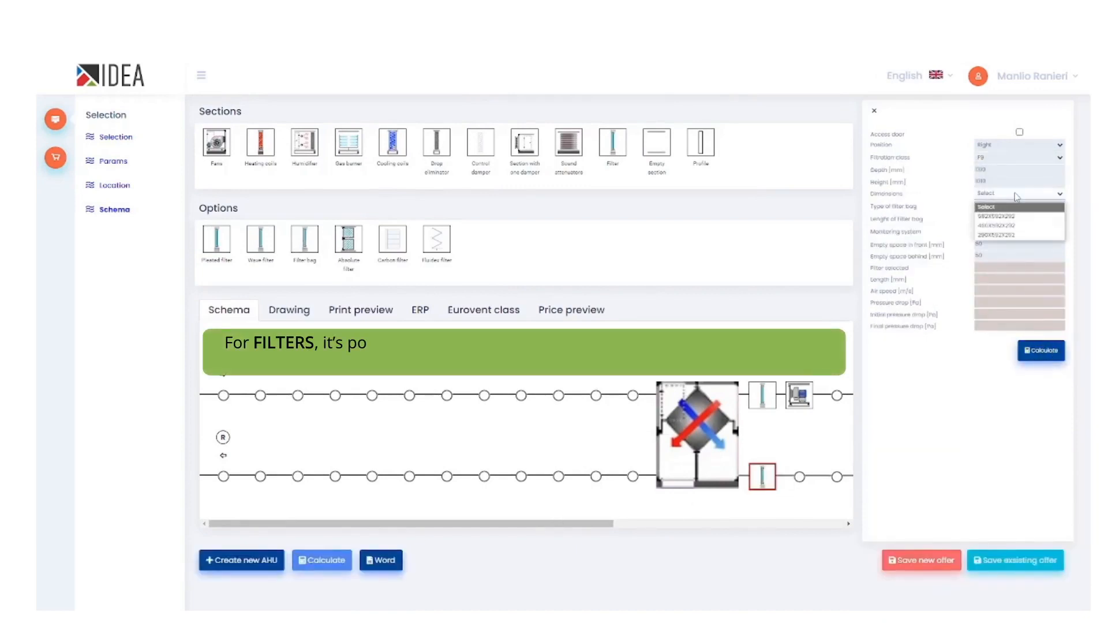
{"action": "left_click", "coordinate": [996, 216]}
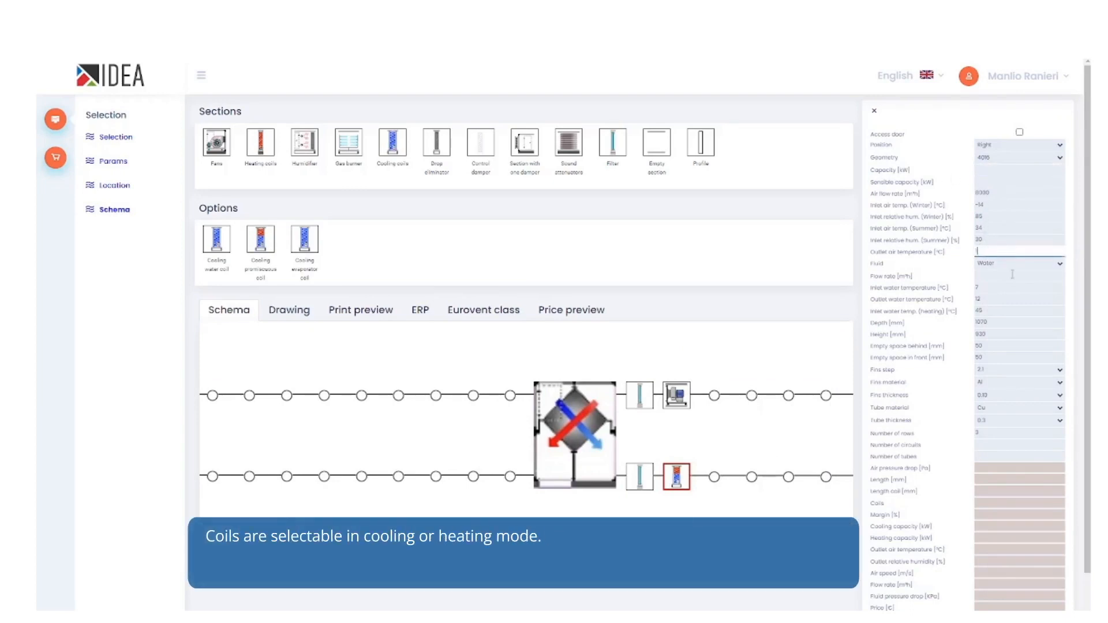
Step: Set the cooling promiscuous coil's outlet air temperature to 15 °C
{"action": "type", "text": "15"}
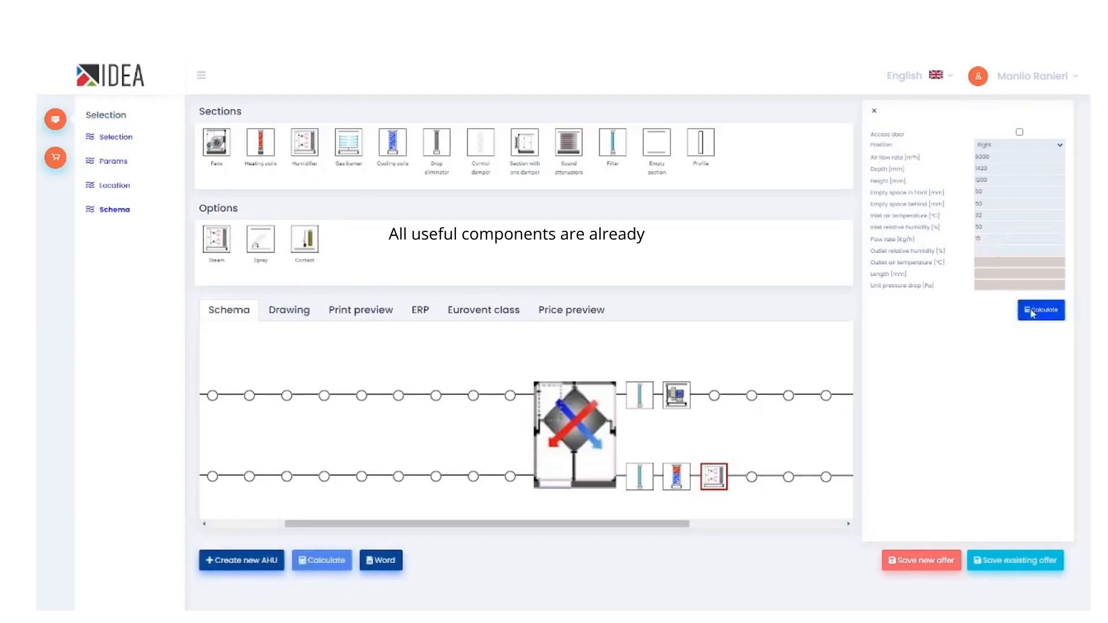
Step: Calculate the steam humidifier, then add a profile and a heating post water coil
{"action": "left_click", "coordinate": [1040, 311]}
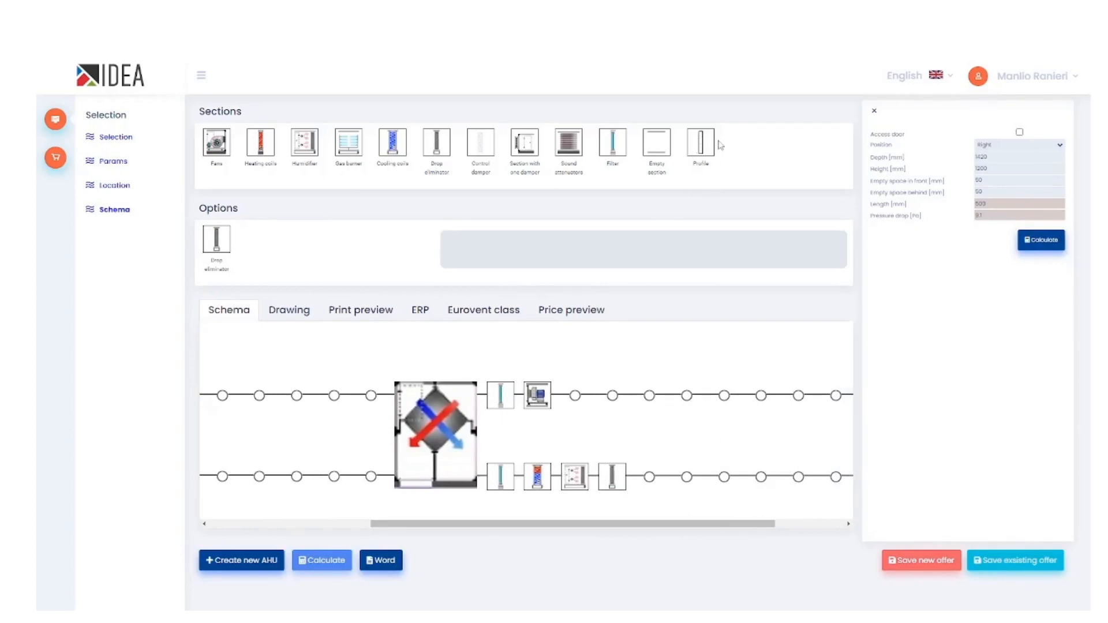
{"action": "left_click", "coordinate": [699, 141]}
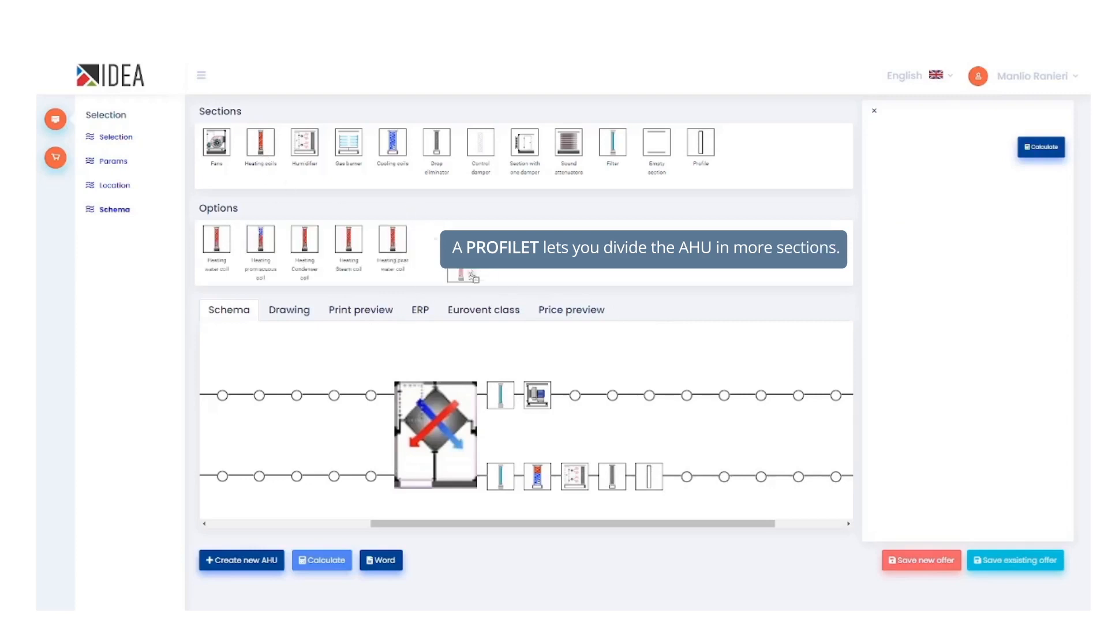
{"action": "left_click", "coordinate": [686, 477]}
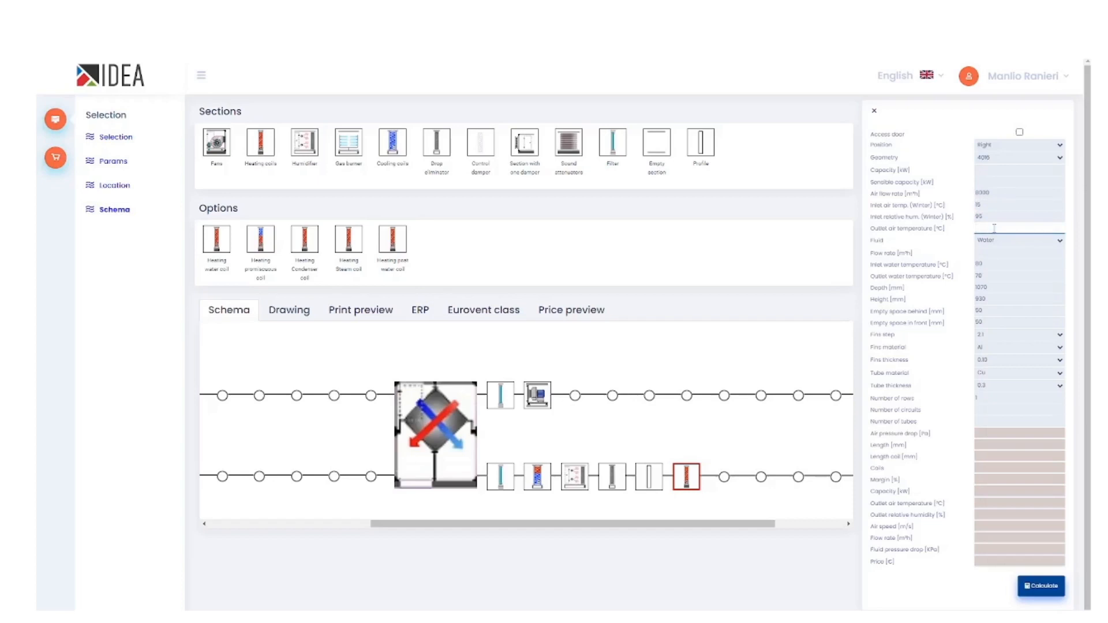
Step: Calculate the heating post water coil for 25 °C outlet air
{"action": "type", "text": "25"}
{"action": "left_click", "coordinate": [1020, 263]}
{"action": "type", "text": "45"}
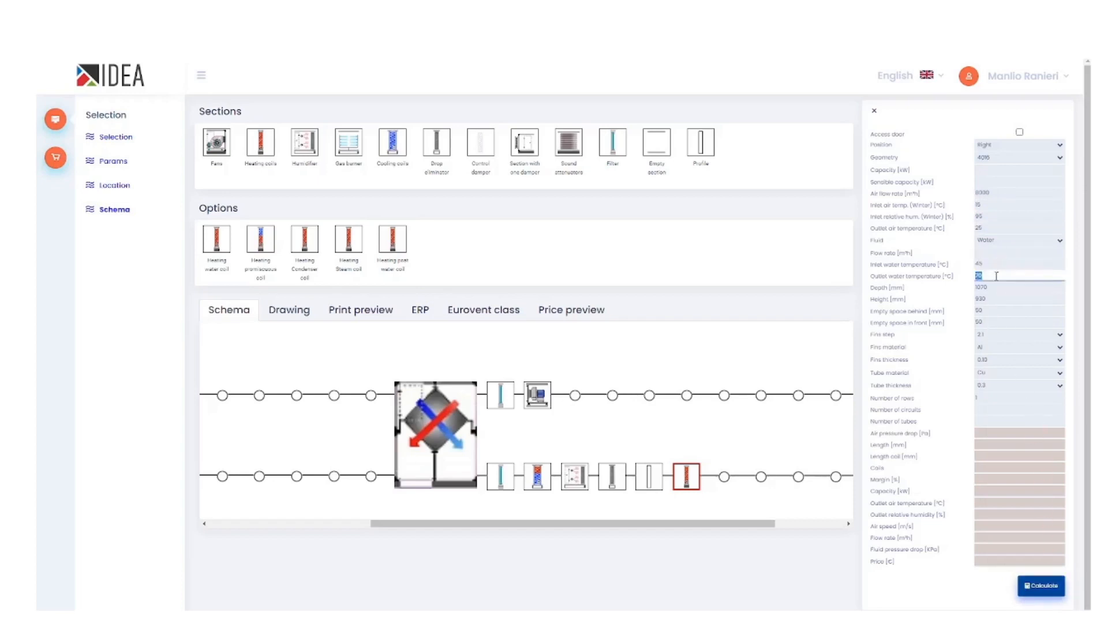
{"action": "left_click", "coordinate": [1040, 587]}
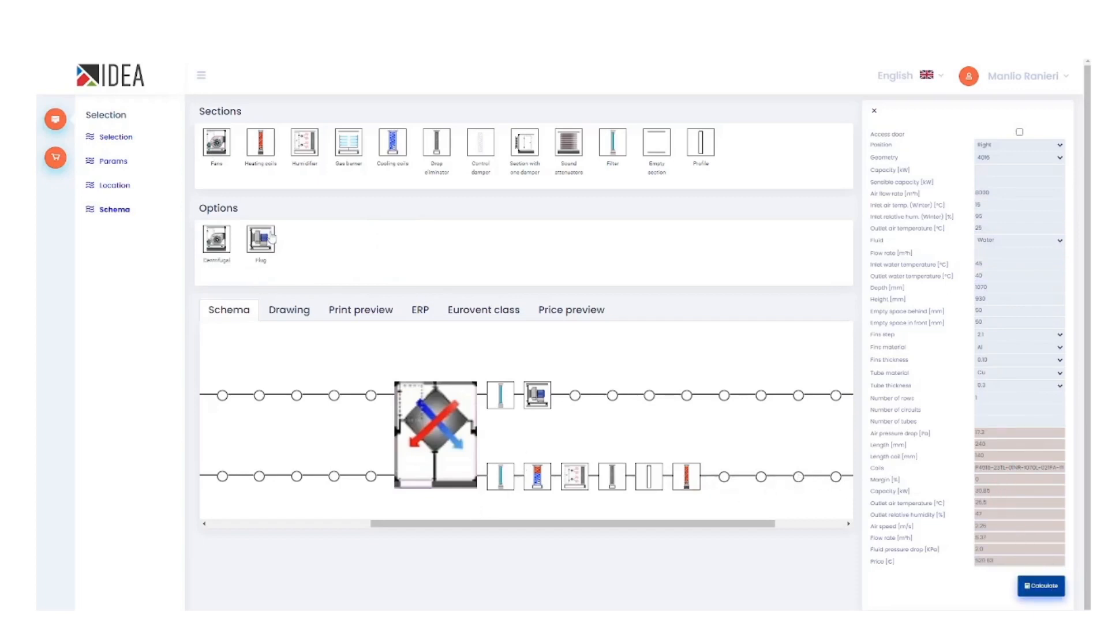
Step: Add and calculate a plug fan at the end, then show the unit's technical drawing
{"action": "left_click", "coordinate": [723, 477]}
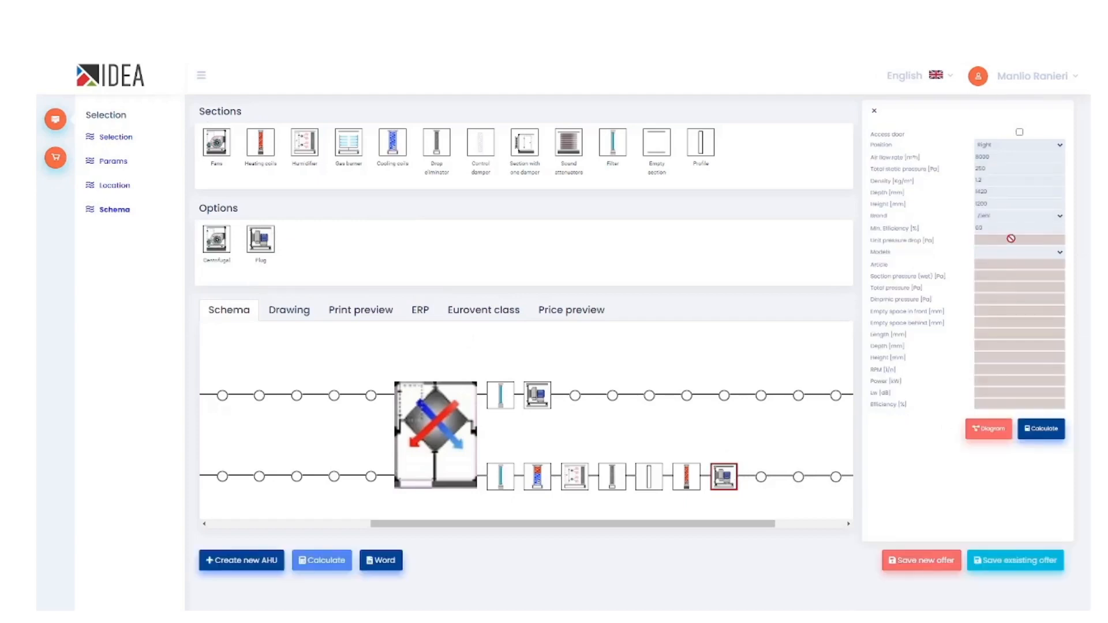
{"action": "left_click", "coordinate": [1018, 227]}
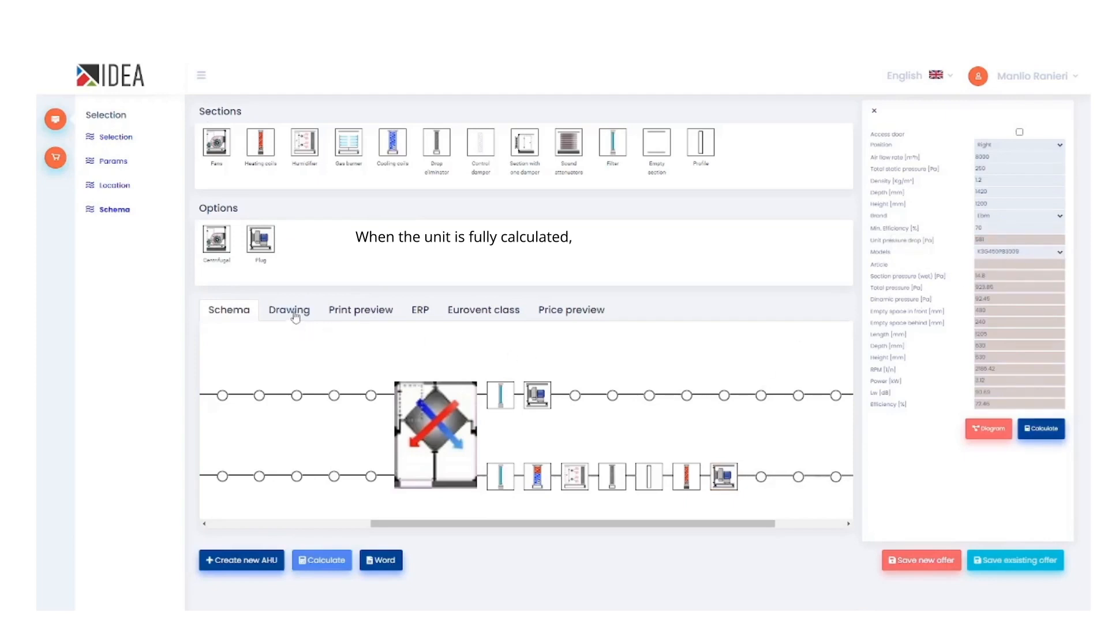
{"action": "left_click", "coordinate": [288, 310]}
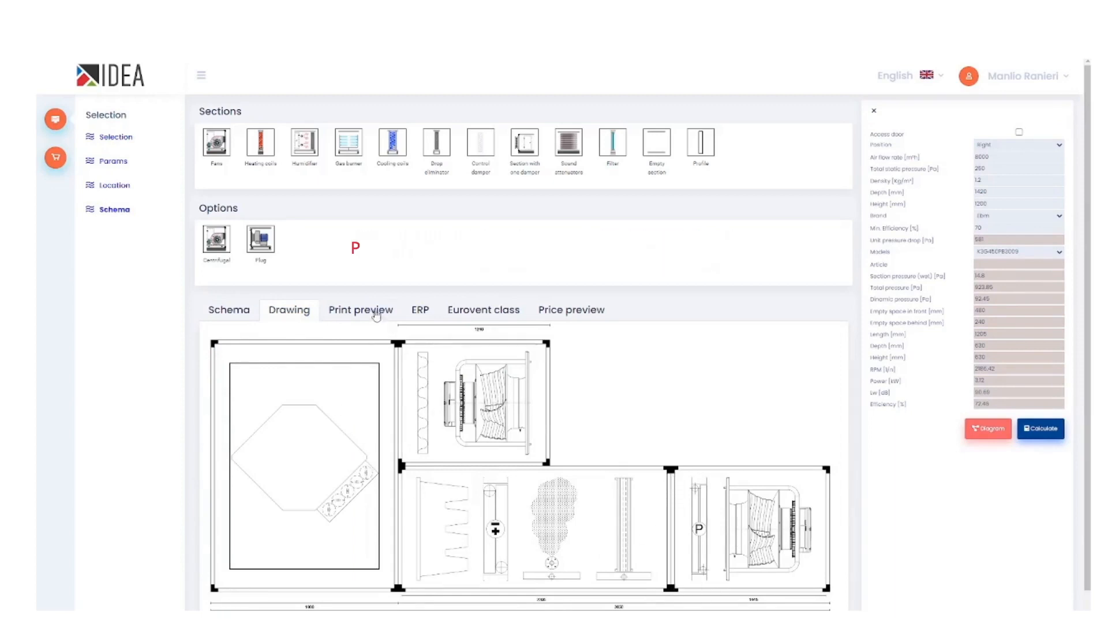
Step: Review the recuperator and filter data in the print preview, highlighting the filter's three pressure drop values
{"action": "left_click", "coordinate": [360, 309]}
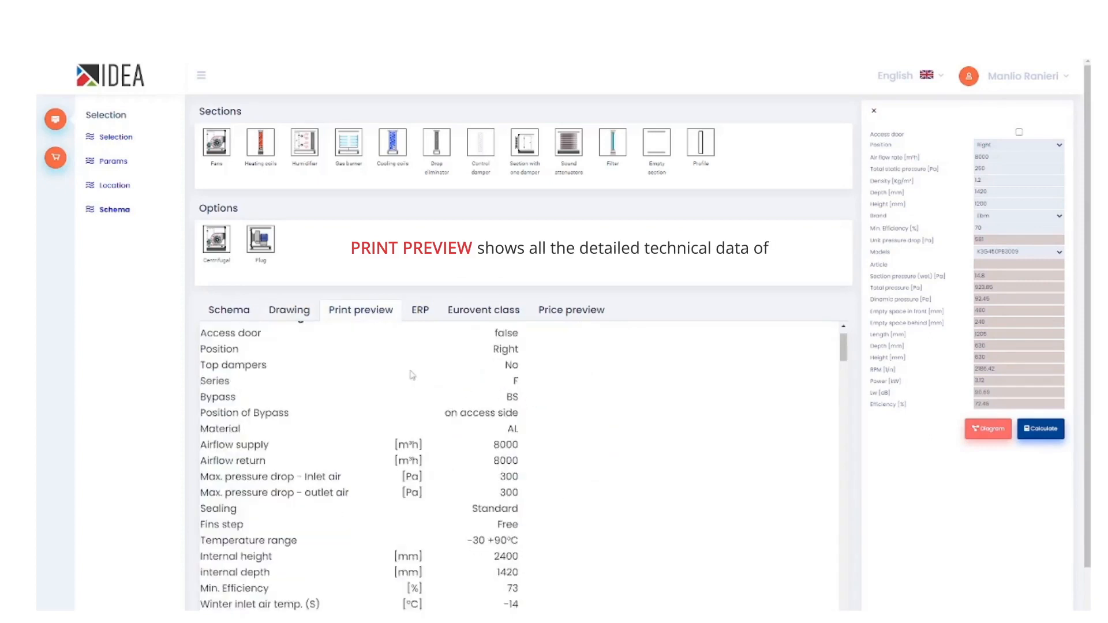
{"action": "scroll", "scroll_direction": "down", "scroll_amount": 3}
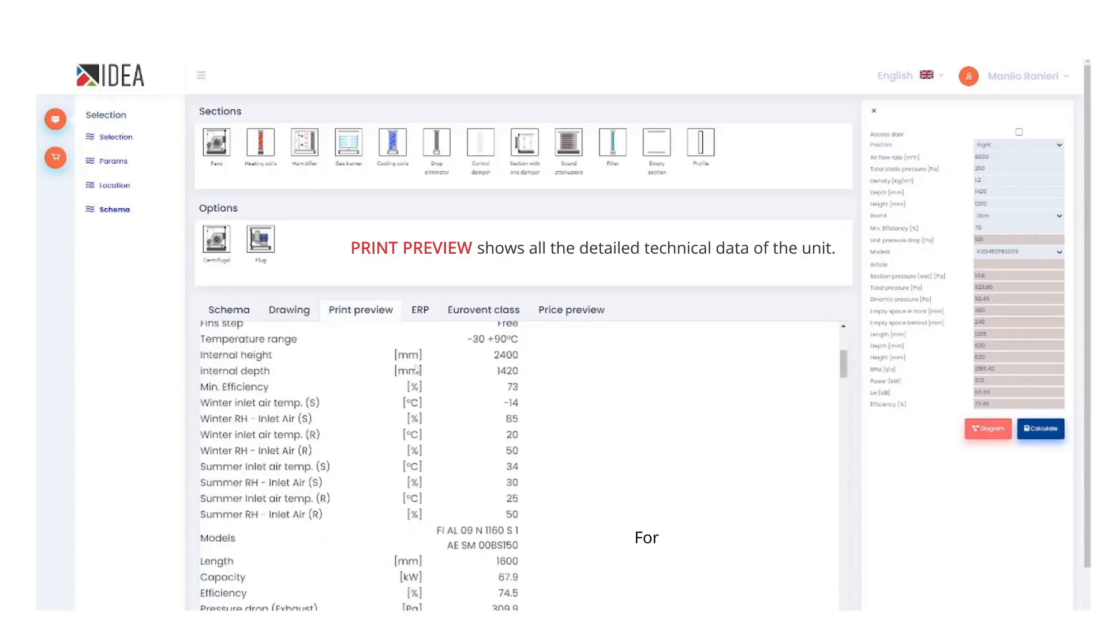
{"action": "scroll", "scroll_direction": "down", "scroll_amount": 3}
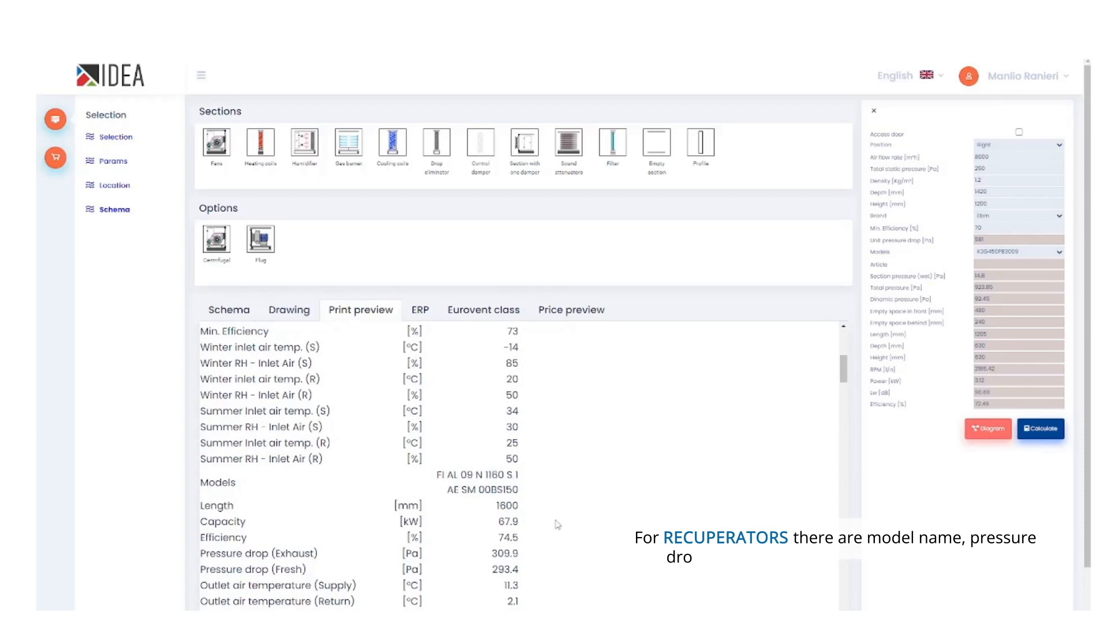
{"action": "scroll", "scroll_direction": "down", "scroll_amount": 3}
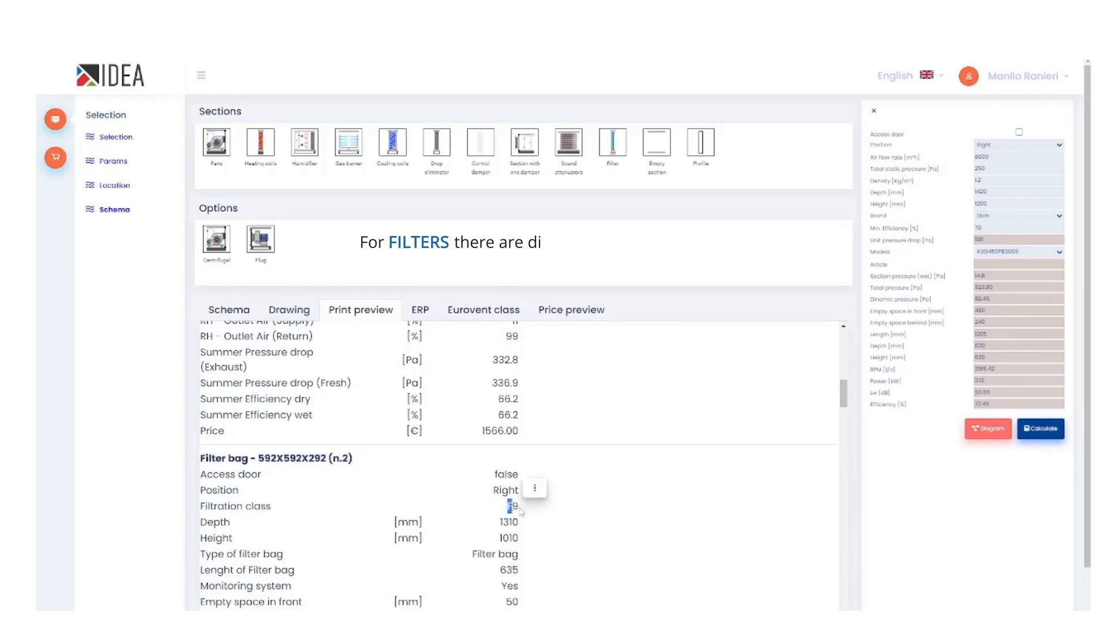
{"action": "scroll", "scroll_direction": "down", "scroll_amount": 3}
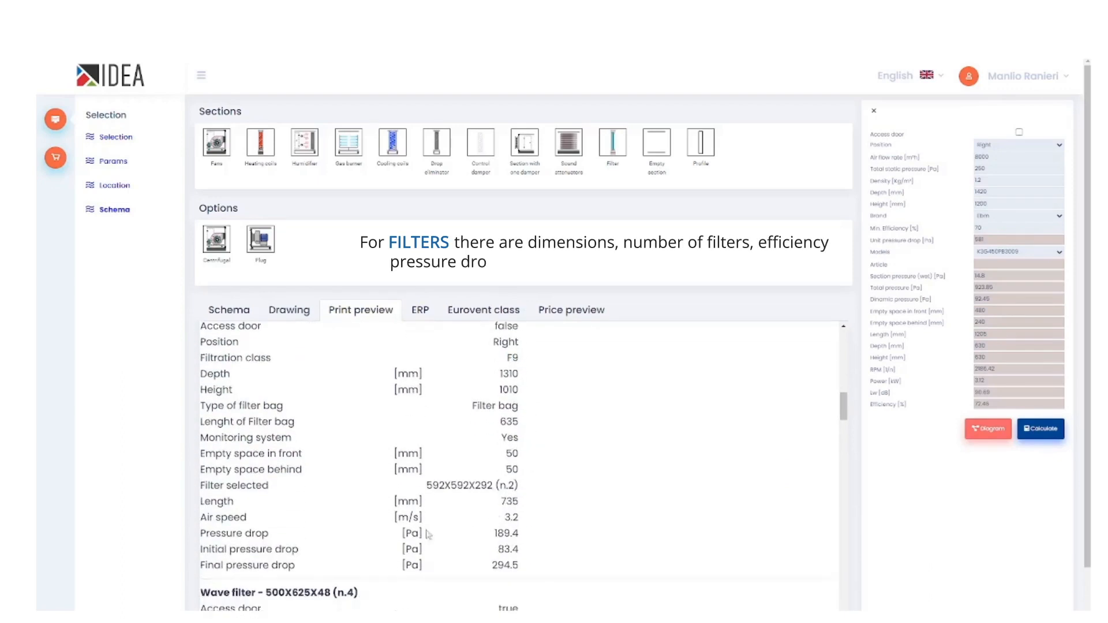
{"action": "left_click_drag", "start_coordinate": [219, 533], "coordinate": [512, 565]}
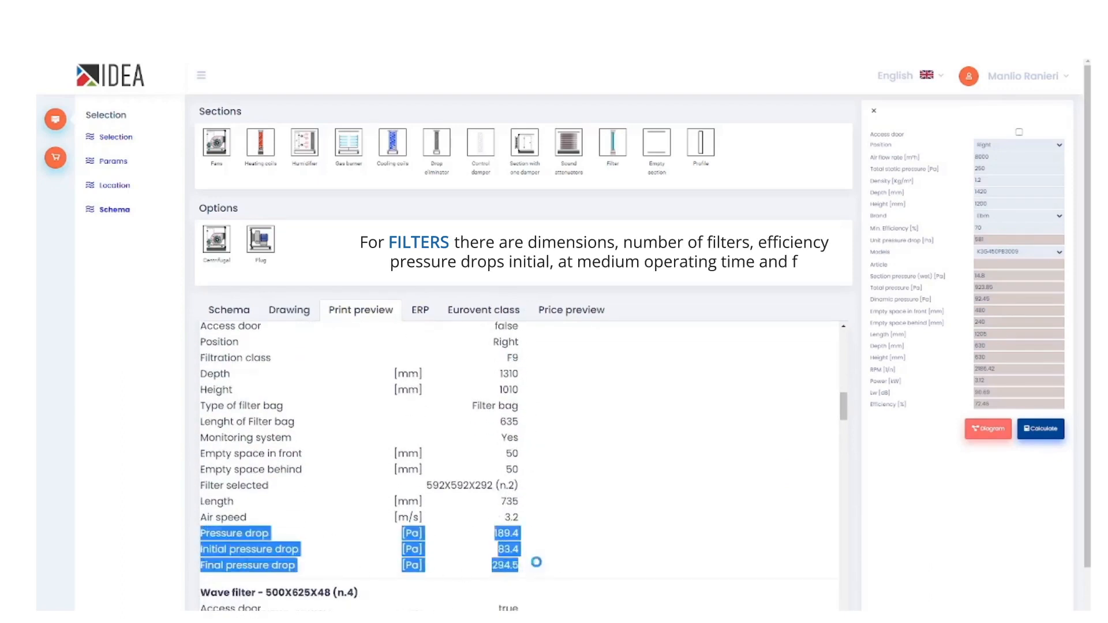
Step: Review the cooling coil, fan curves, humidifier and heating coil figures further down the printout
{"action": "scroll", "scroll_direction": "down", "scroll_amount": 3}
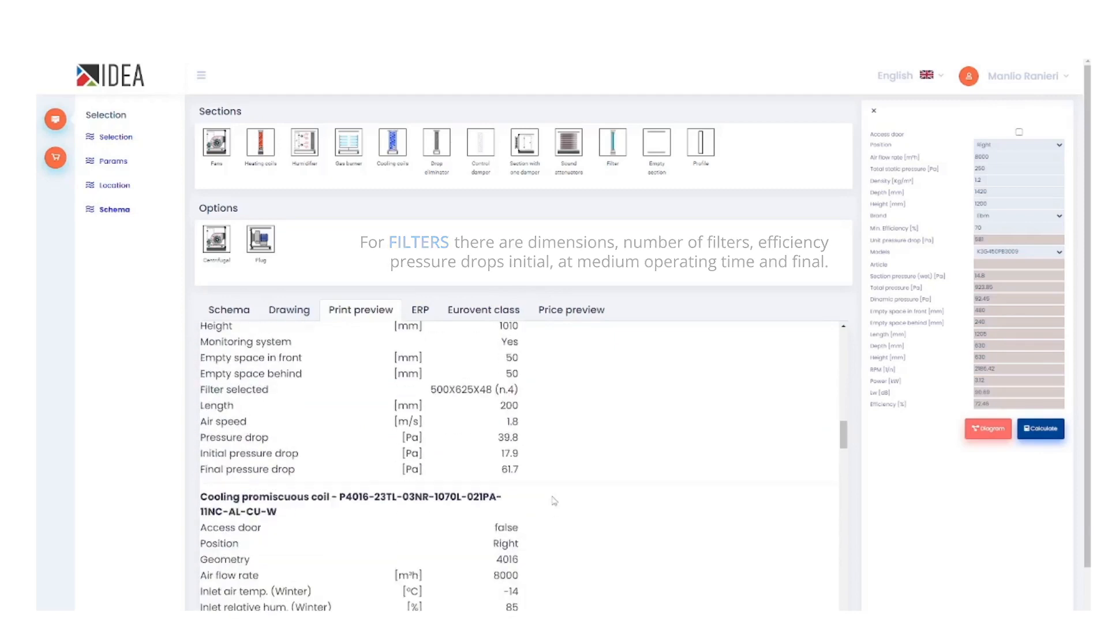
{"action": "scroll", "scroll_direction": "down", "scroll_amount": 3}
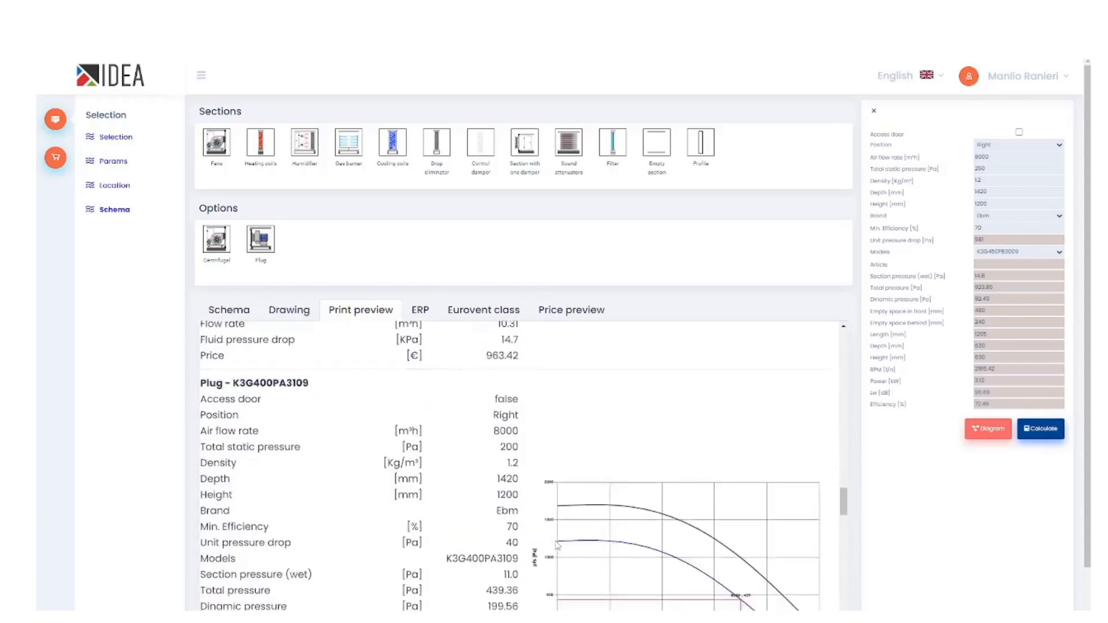
{"action": "scroll", "scroll_direction": "down", "scroll_amount": 3}
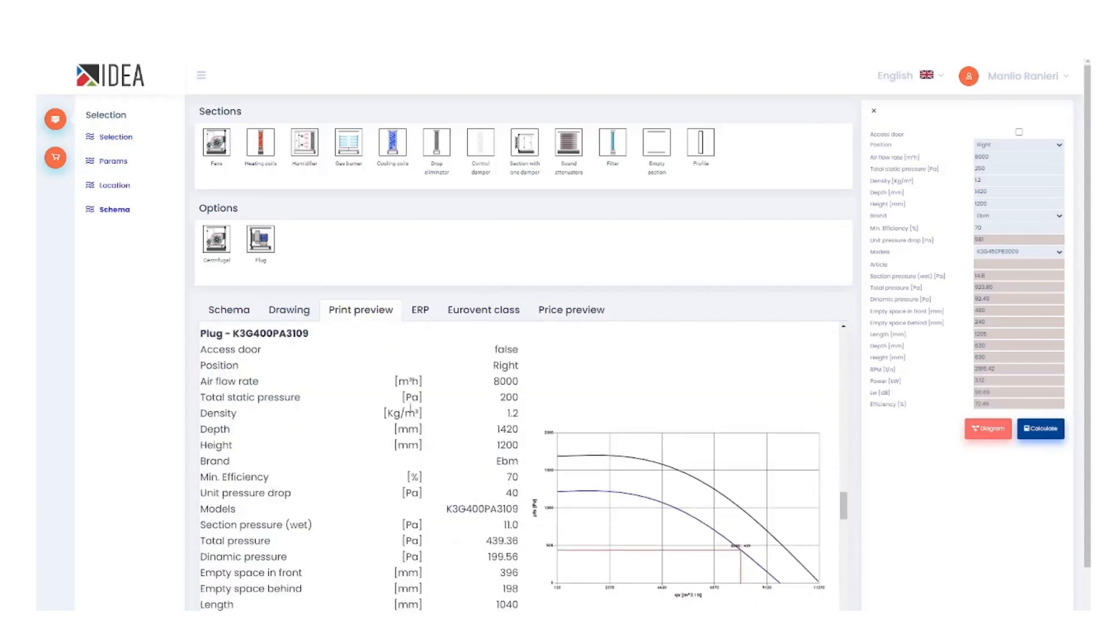
{"action": "scroll", "scroll_direction": "down", "scroll_amount": 3}
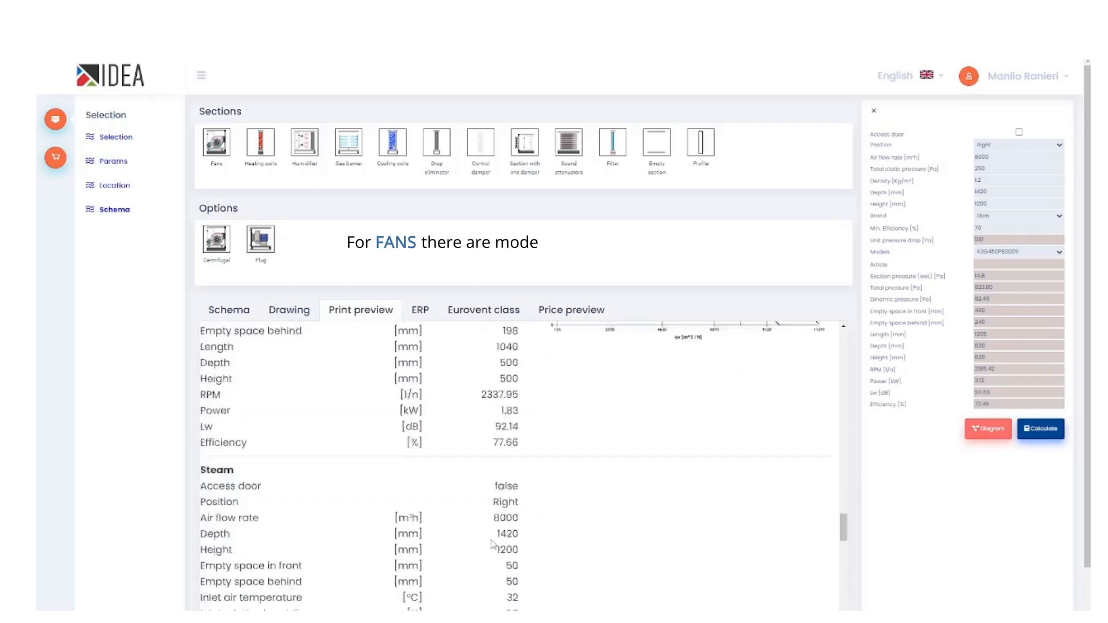
{"action": "scroll", "scroll_direction": "down", "scroll_amount": 3}
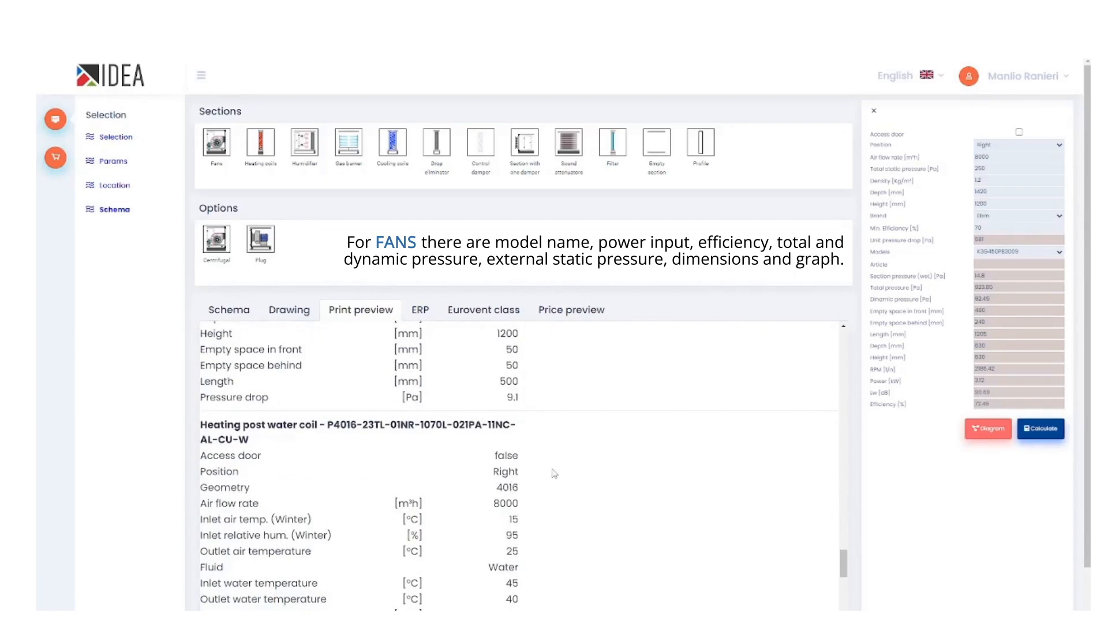
{"action": "scroll", "scroll_direction": "down", "scroll_amount": 3}
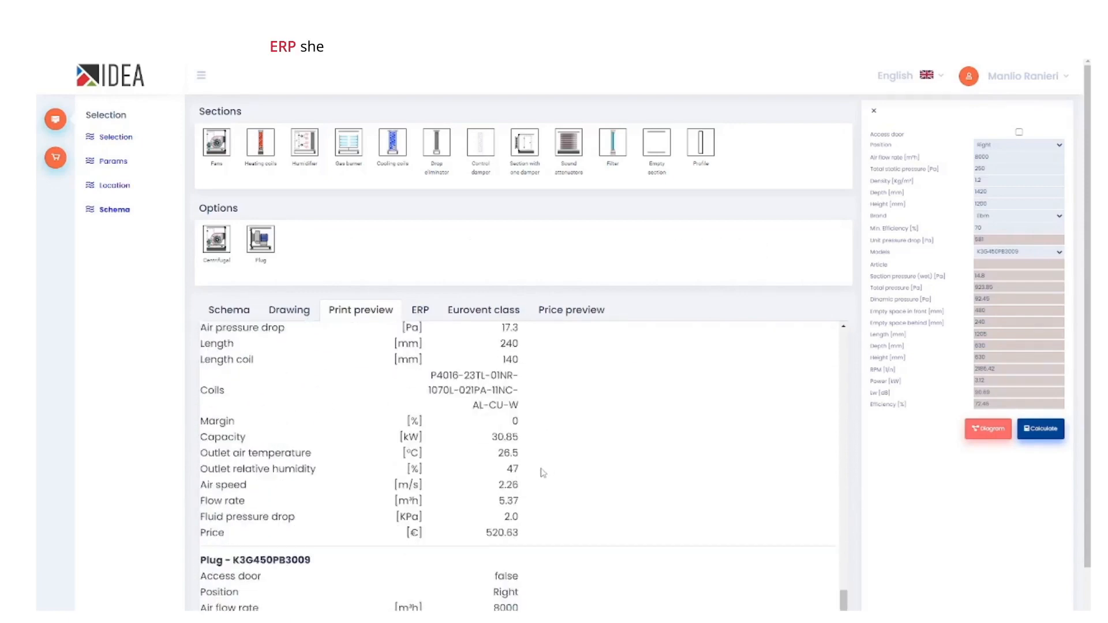
Step: Review the ERP conformity sheet and A1/B1 Eurovent classes, then the price breakdown totalling 6145.13
{"action": "left_click", "coordinate": [419, 310]}
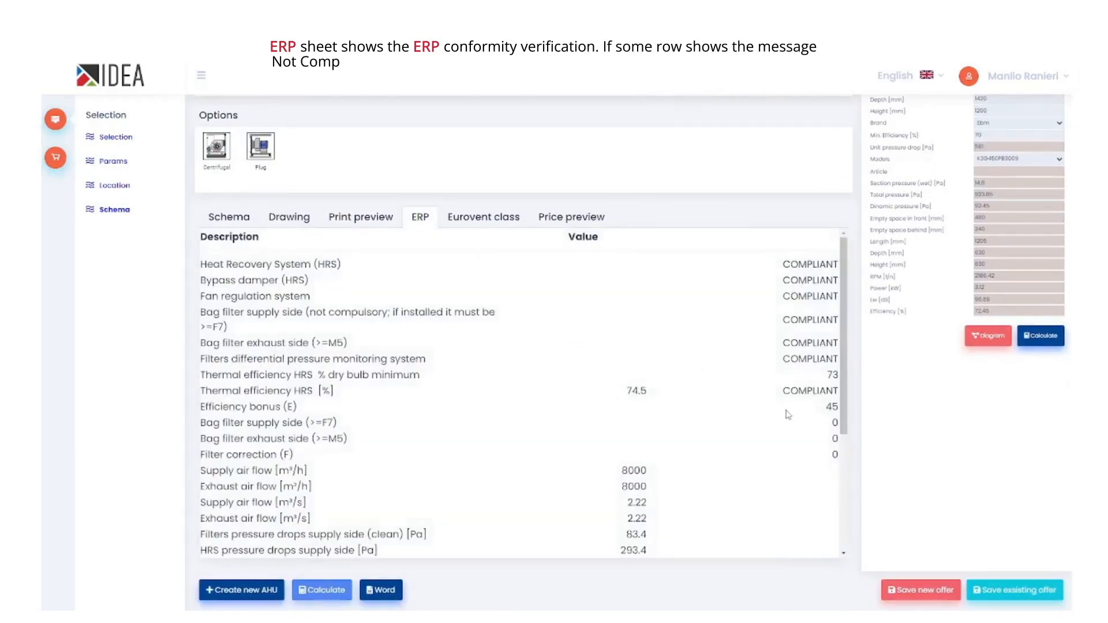
{"action": "scroll", "scroll_direction": "down", "scroll_amount": 3}
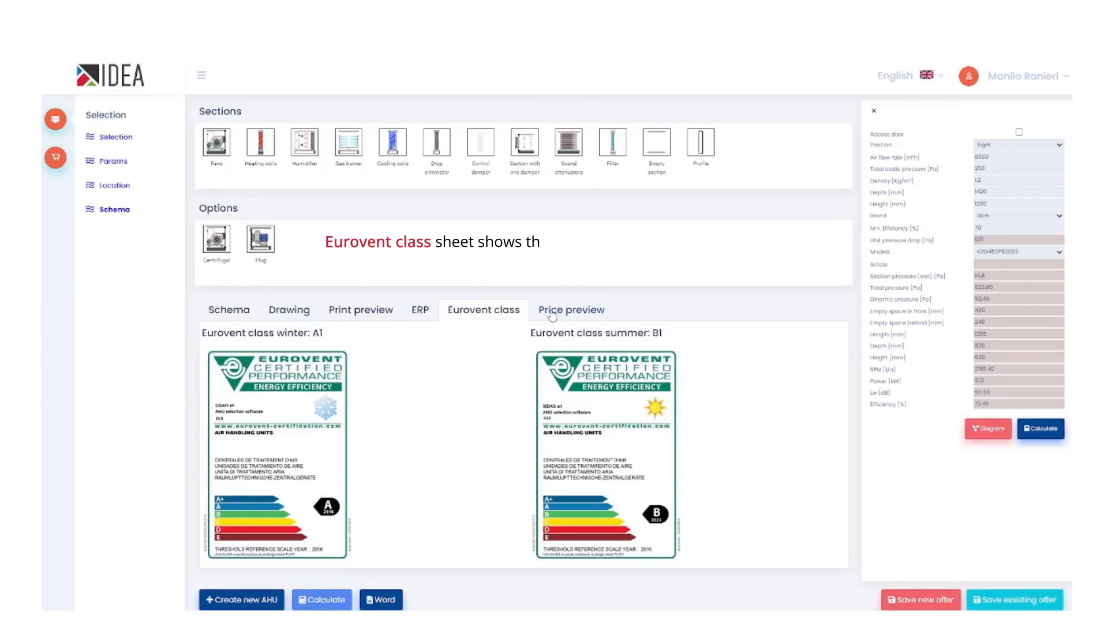
{"action": "left_click", "coordinate": [571, 310]}
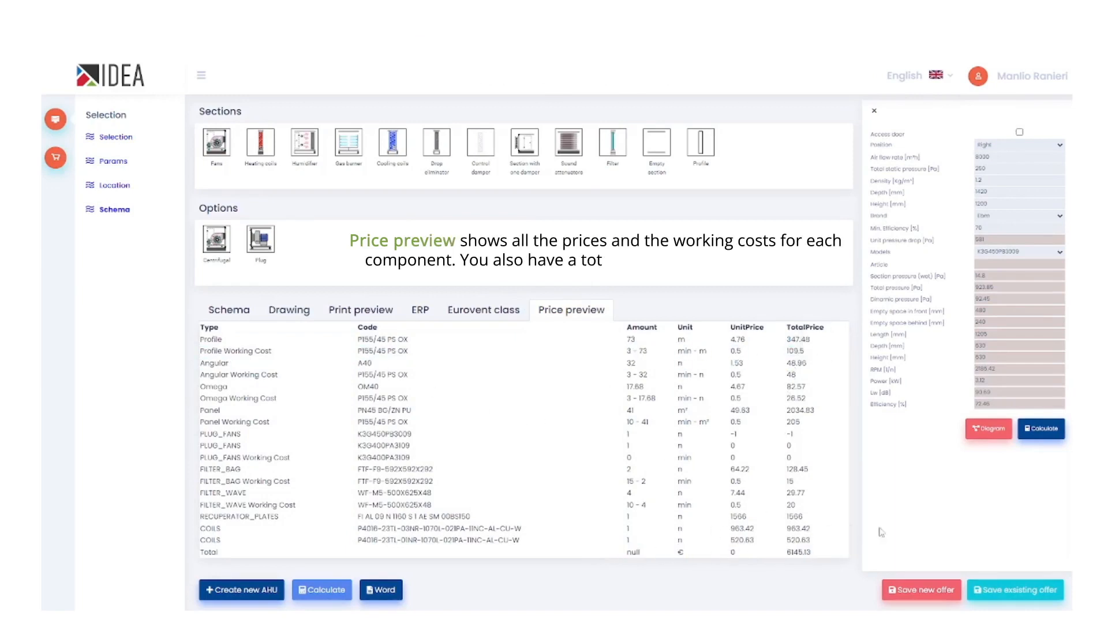
Step: Save the unit as a new offer with project name 'Test no.1' and position name 'AHU no.1'
{"action": "left_click", "coordinate": [920, 590]}
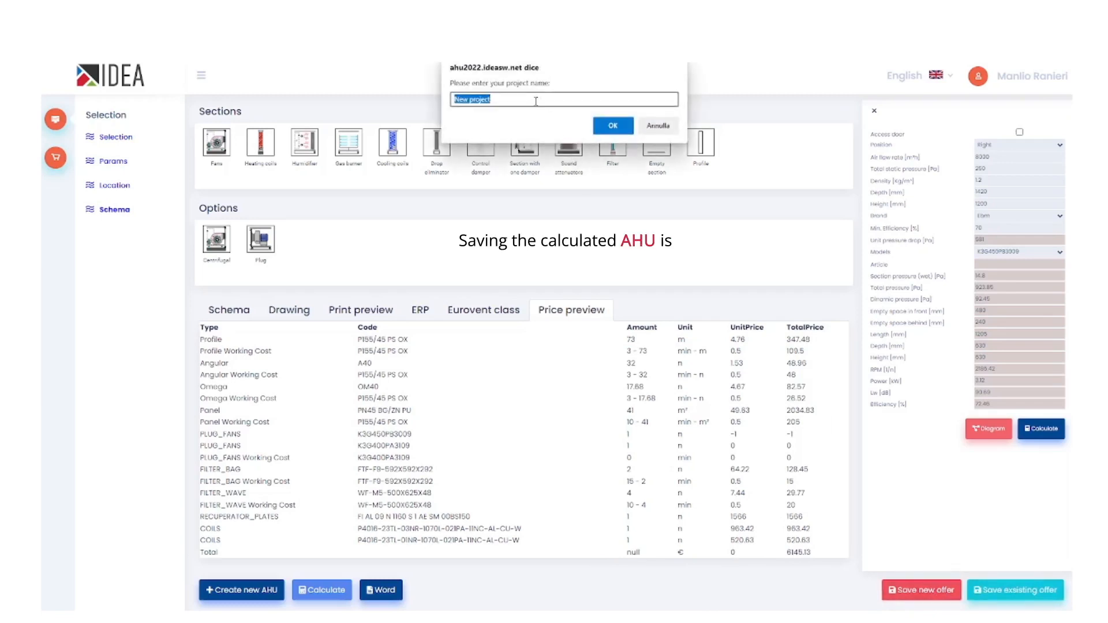
{"action": "type", "text": "Test no.1"}
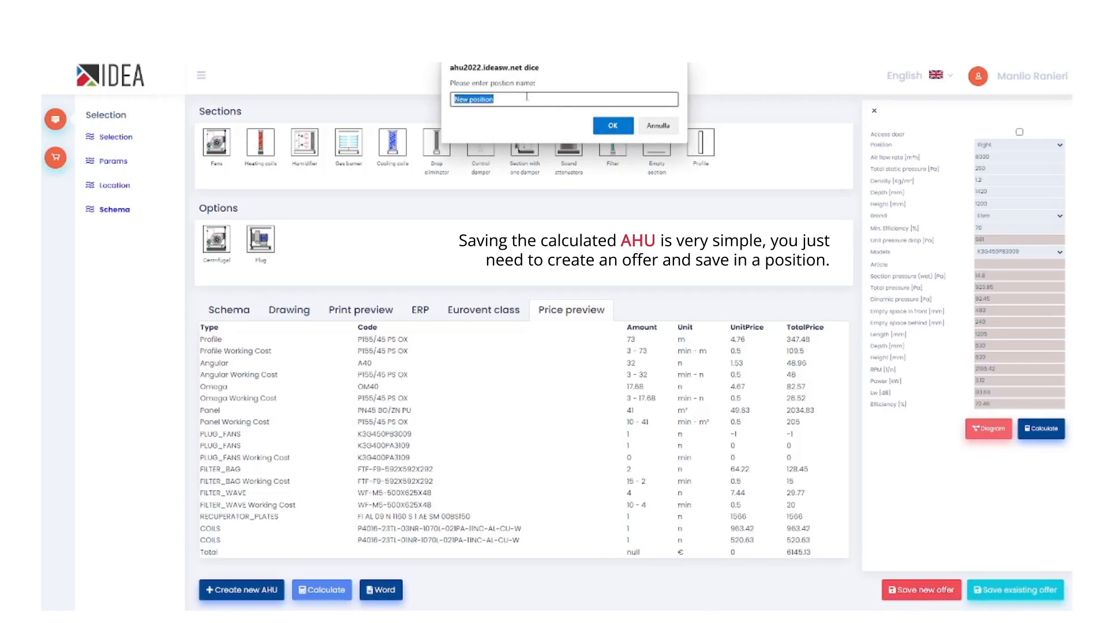
{"action": "type", "text": "AHU no.1"}
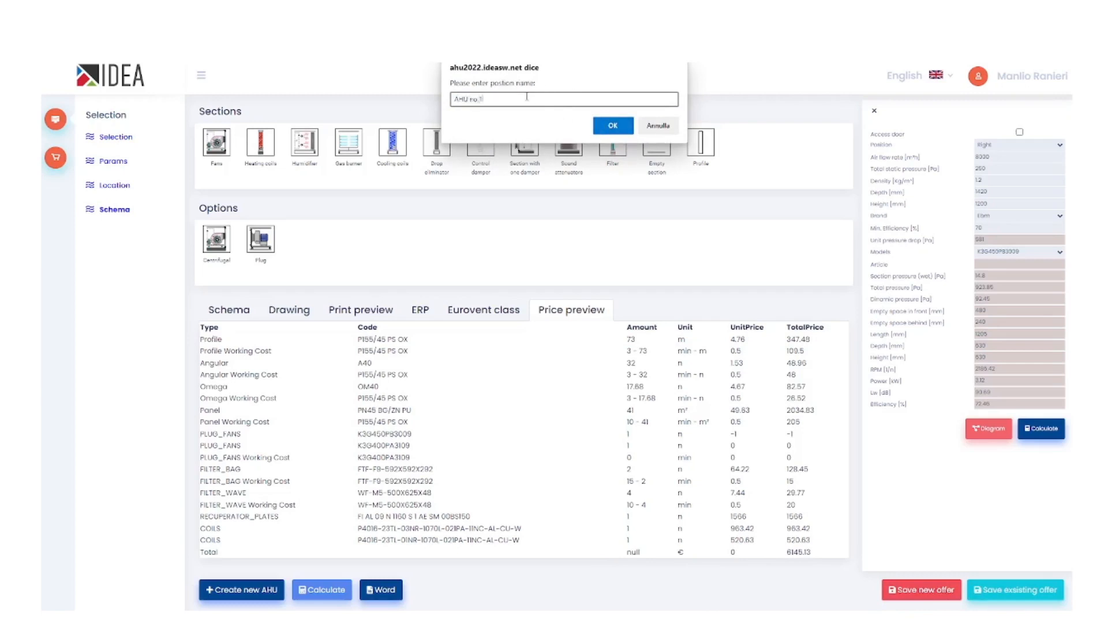
{"action": "left_click", "coordinate": [612, 125]}
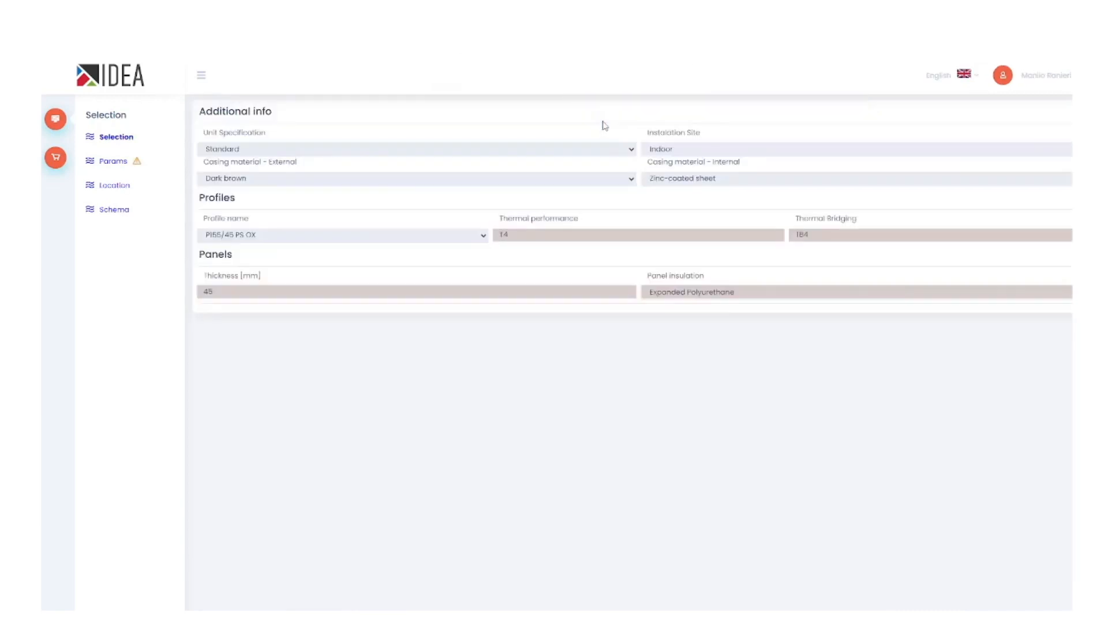
{"action": "mouse_move", "coordinate": [55, 158]}
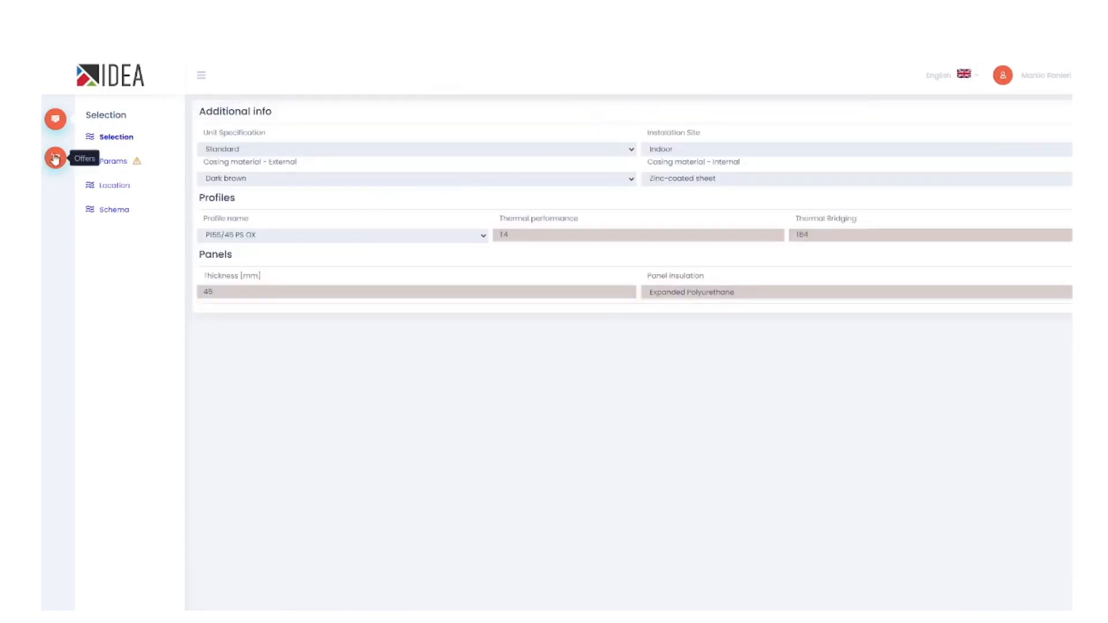
Step: Locate offer Test no.1 in the saved offers list and bring it up for editing
{"action": "left_click", "coordinate": [55, 158]}
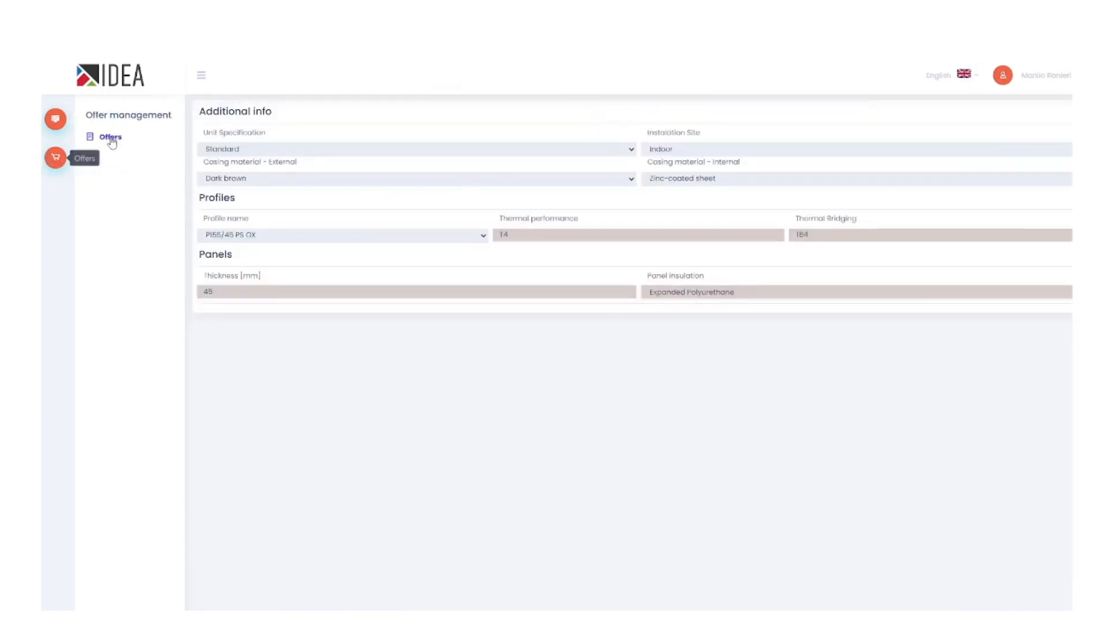
{"action": "left_click", "coordinate": [109, 136]}
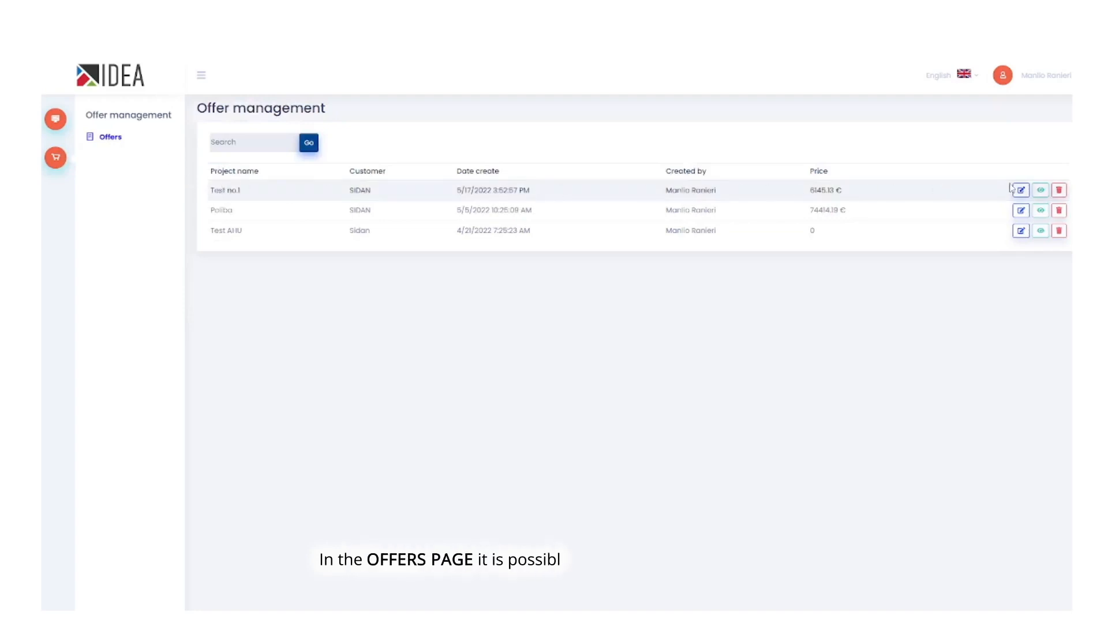
{"action": "left_click", "coordinate": [1019, 189]}
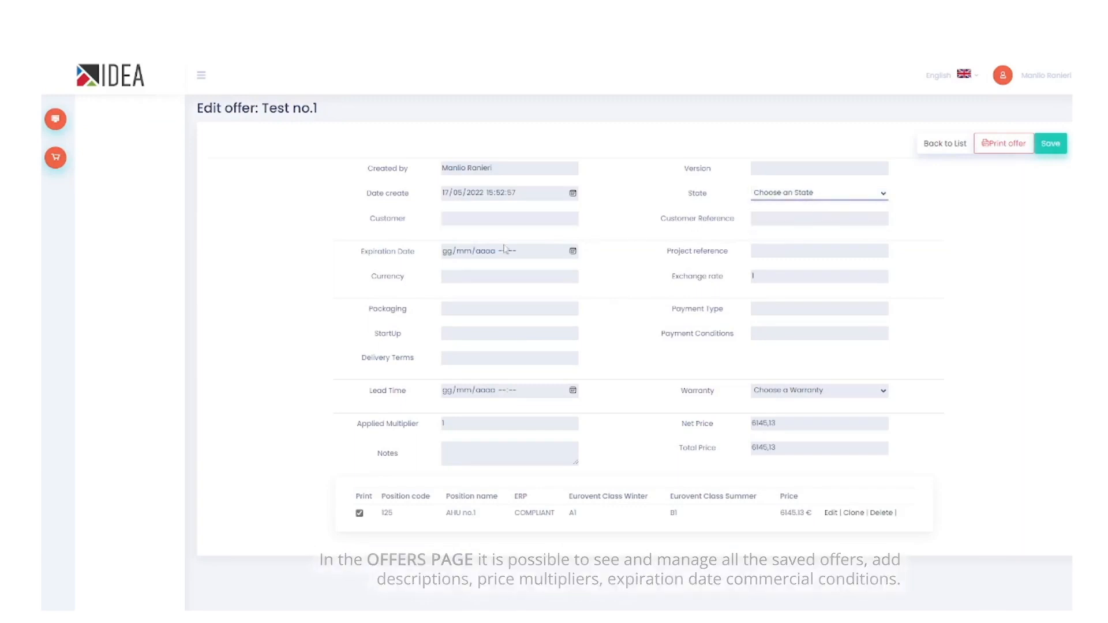
Step: Give the offer a 30/05/2022 expiration, 2-year warranty and 1.5 multiplier, then reopen its AHU position
{"action": "left_click", "coordinate": [508, 250]}
{"action": "type", "text": "30/06/2022 17:53"}
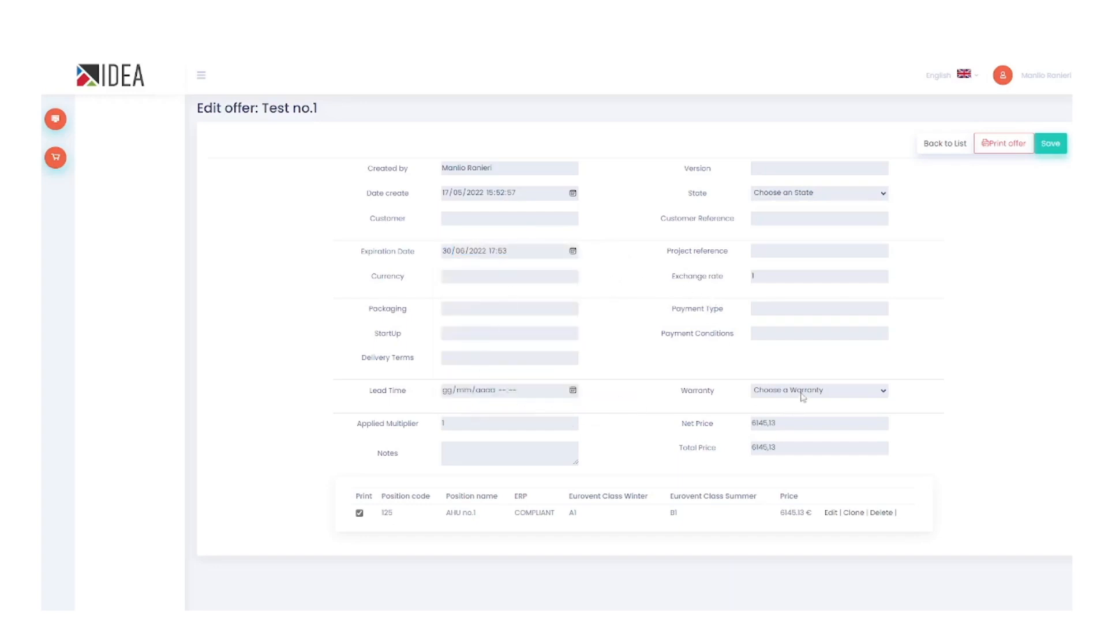
{"action": "left_click", "coordinate": [818, 391]}
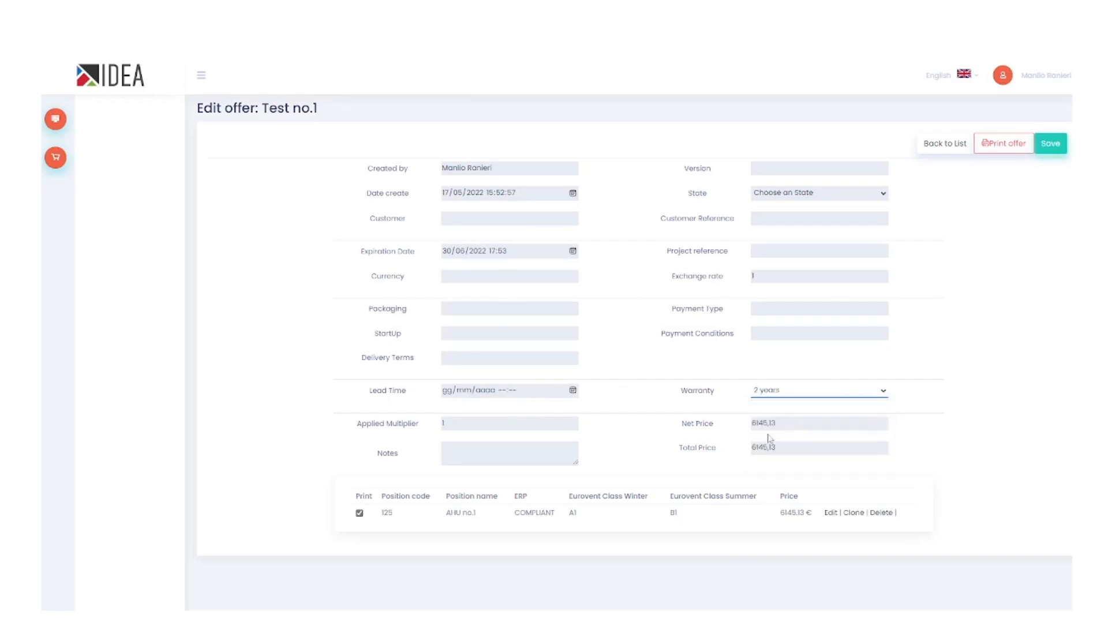
{"action": "type", "text": "1.5"}
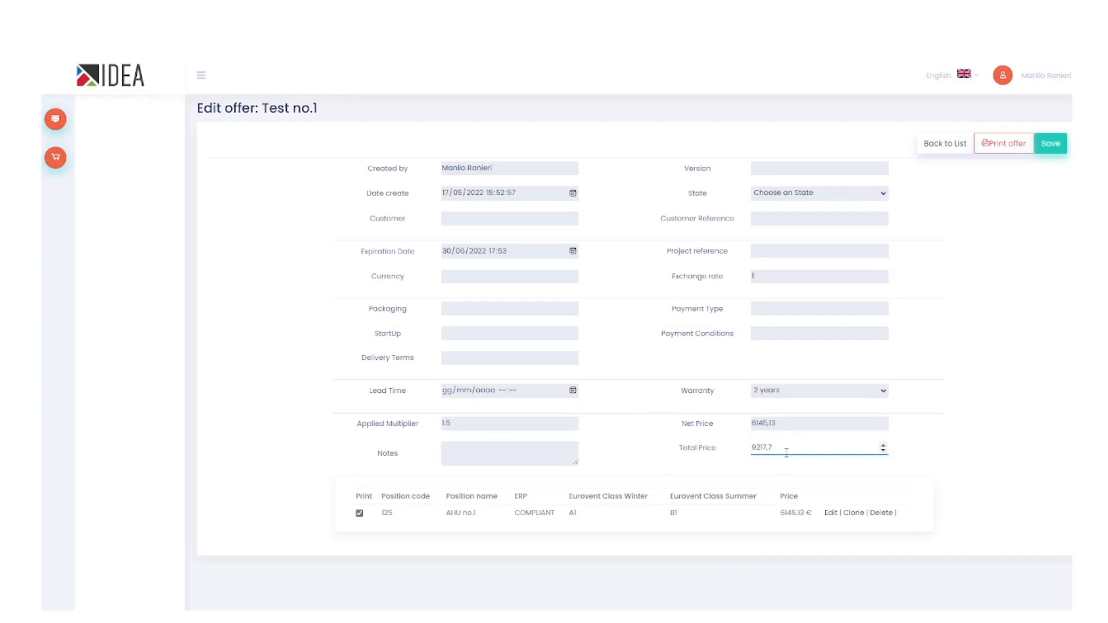
{"action": "left_click", "coordinate": [508, 358]}
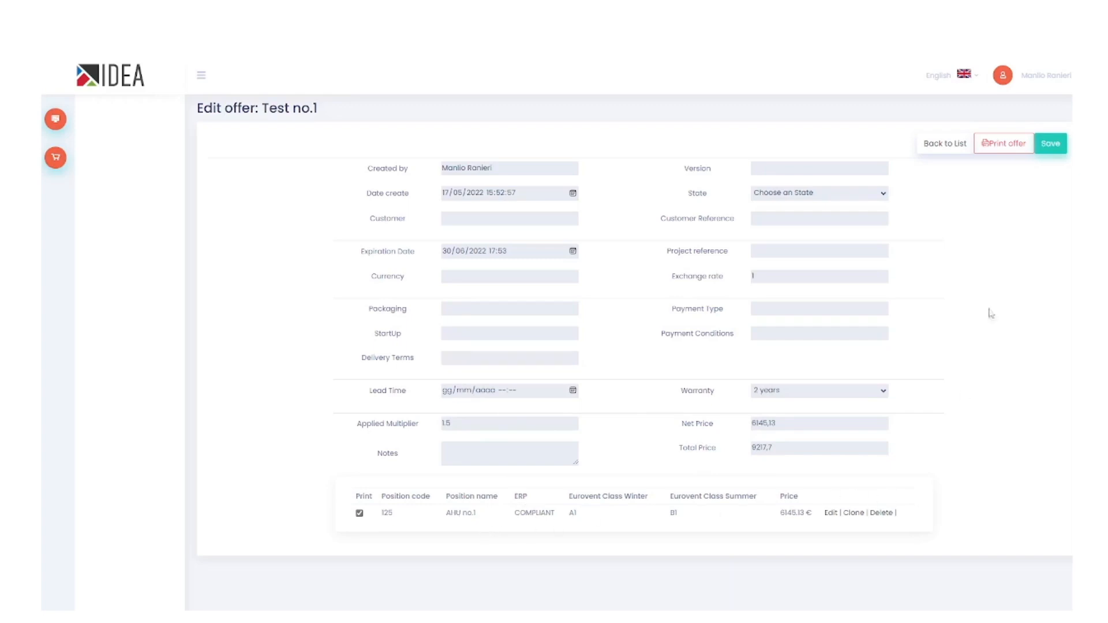
{"action": "left_click", "coordinate": [1002, 143]}
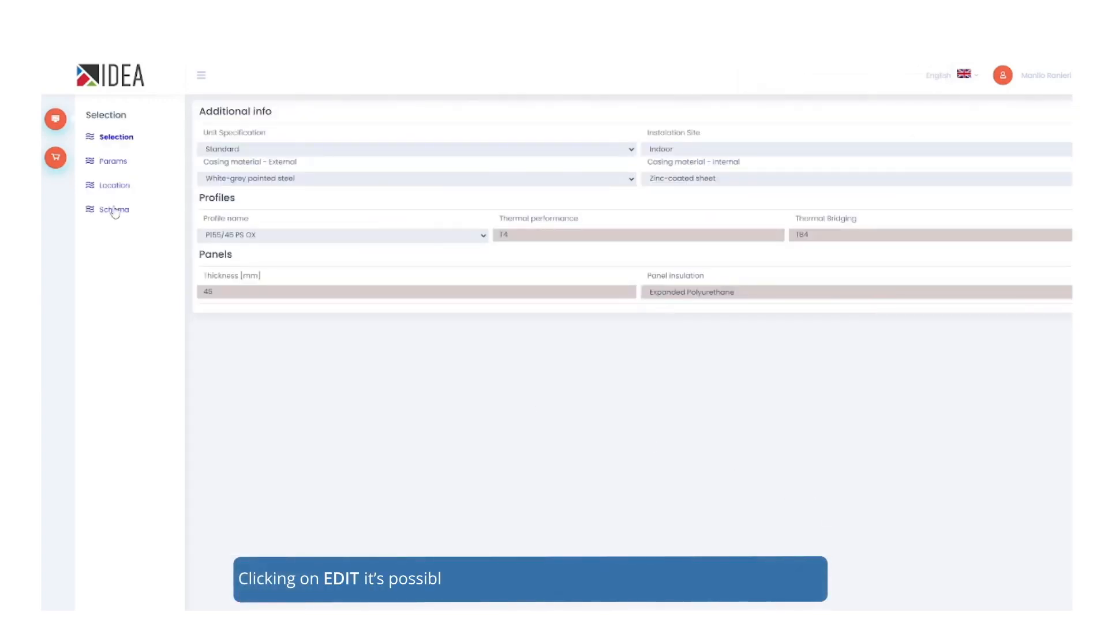
Step: Add control dampers on both air lines in the schema and choose a size from the Dimensions list
{"action": "left_click", "coordinate": [114, 209]}
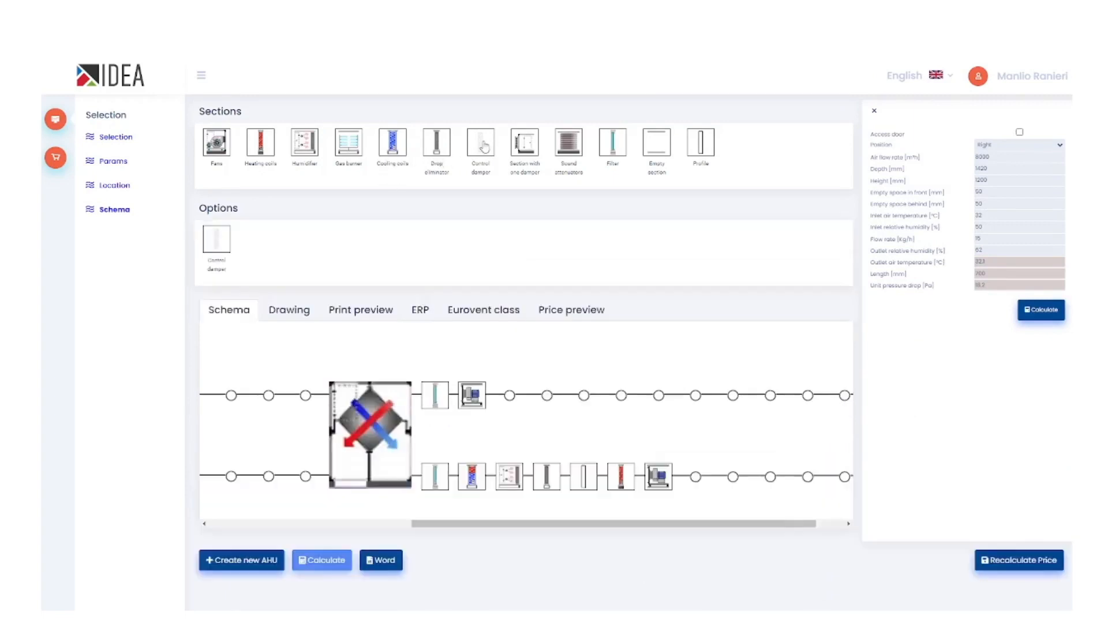
{"action": "left_click", "coordinate": [305, 394]}
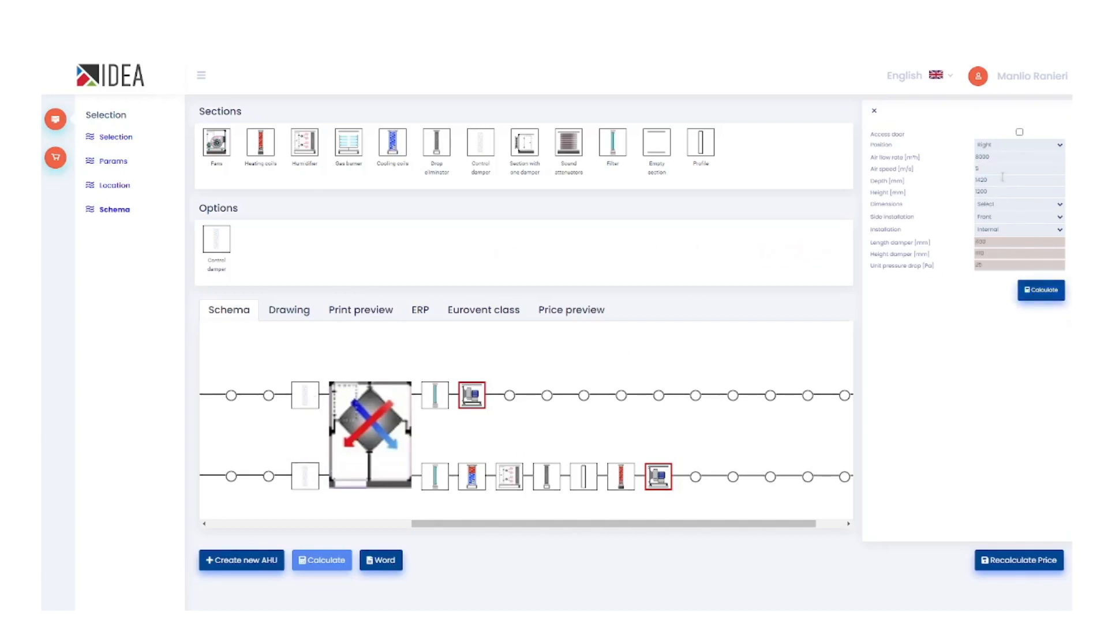
{"action": "left_click", "coordinate": [1018, 205]}
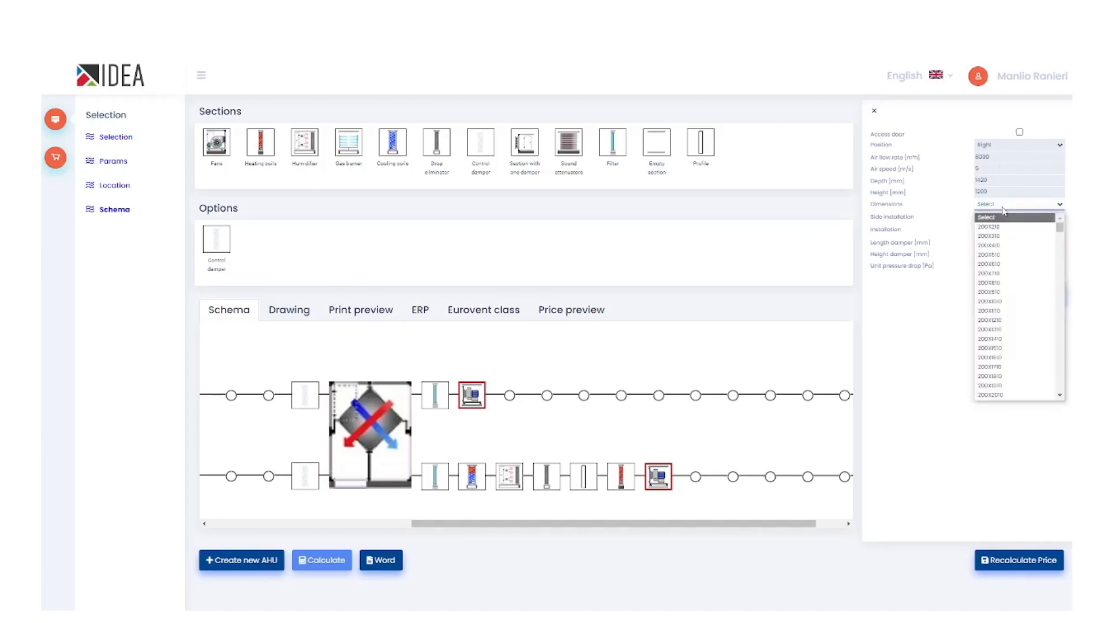
{"action": "scroll", "scroll_direction": "down", "scroll_amount": 3}
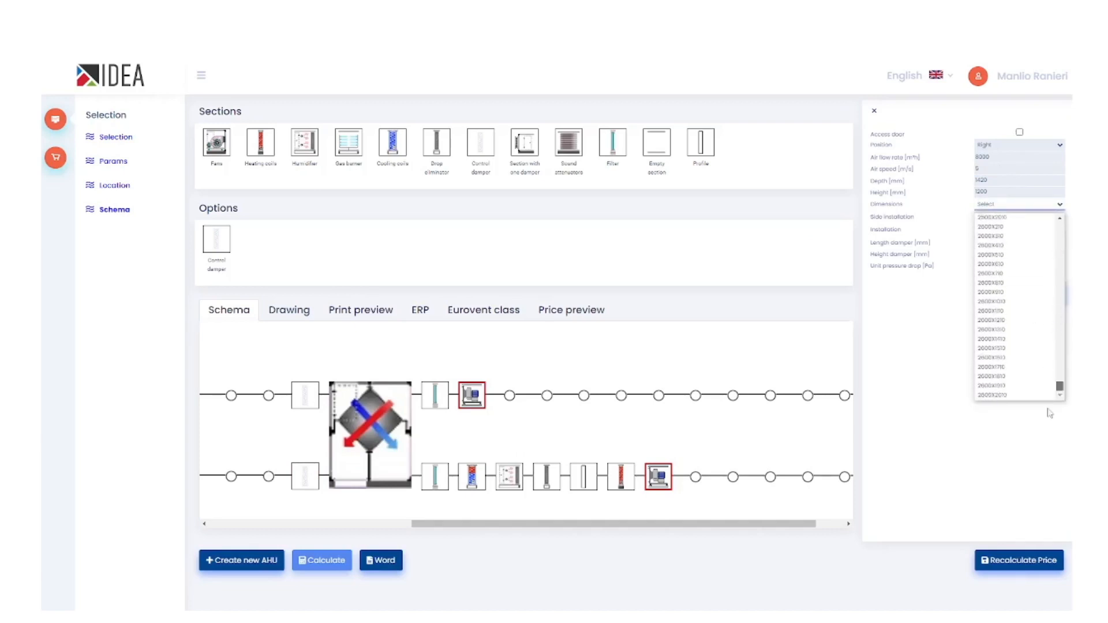
{"action": "left_click", "coordinate": [993, 217]}
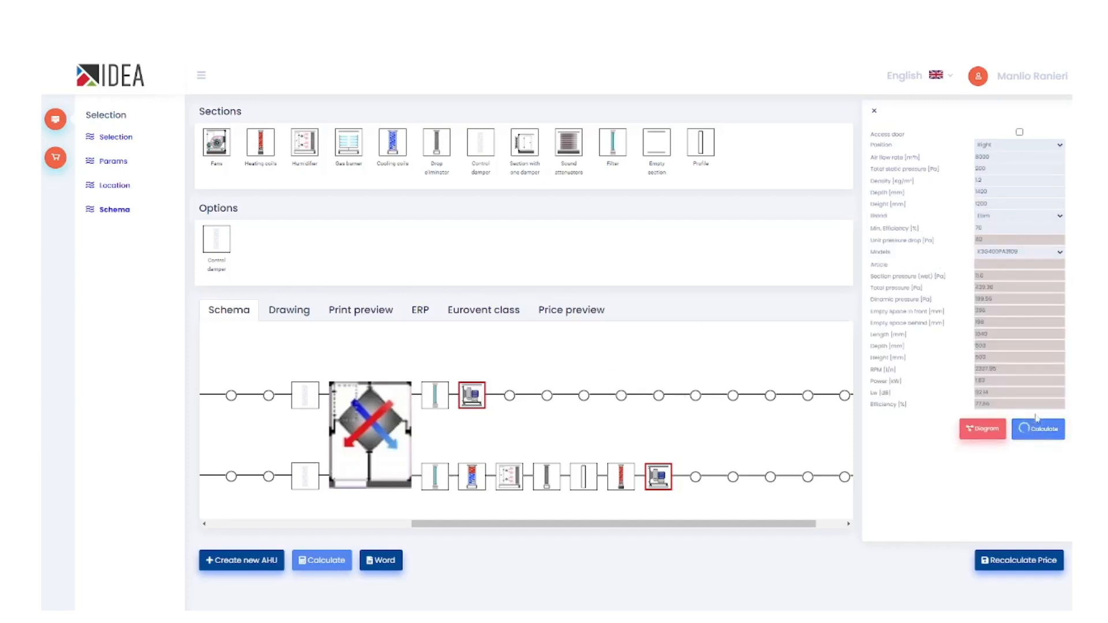
Step: Recalculate both fans for the new pressure drops and confirm the Eurovent classes changed to C1 winter and summer
{"action": "left_click", "coordinate": [1037, 429]}
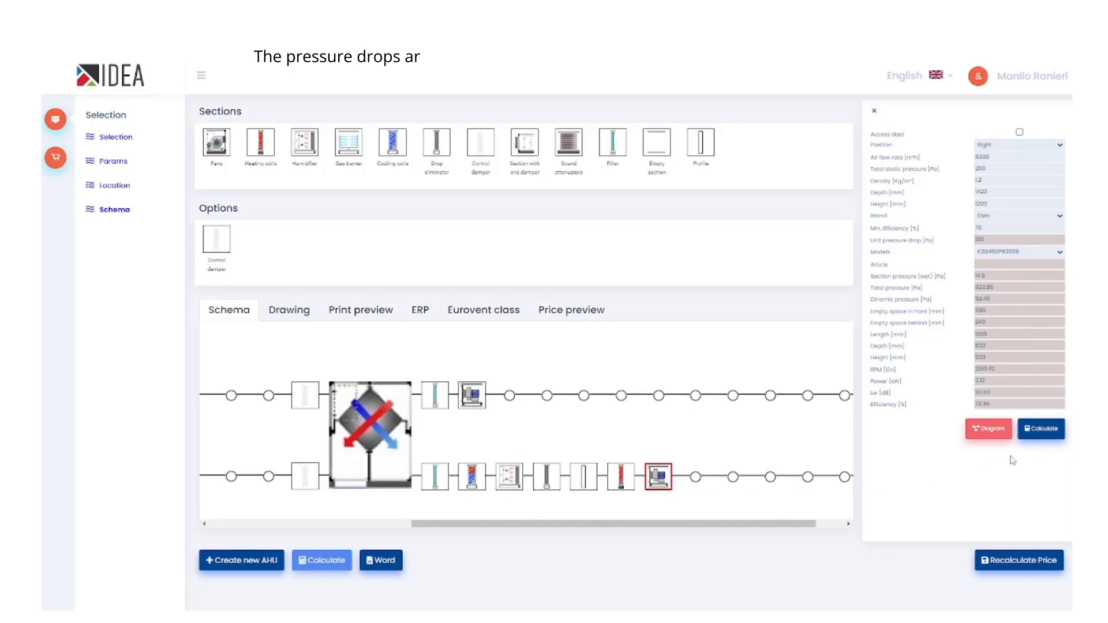
{"action": "left_click", "coordinate": [1040, 429]}
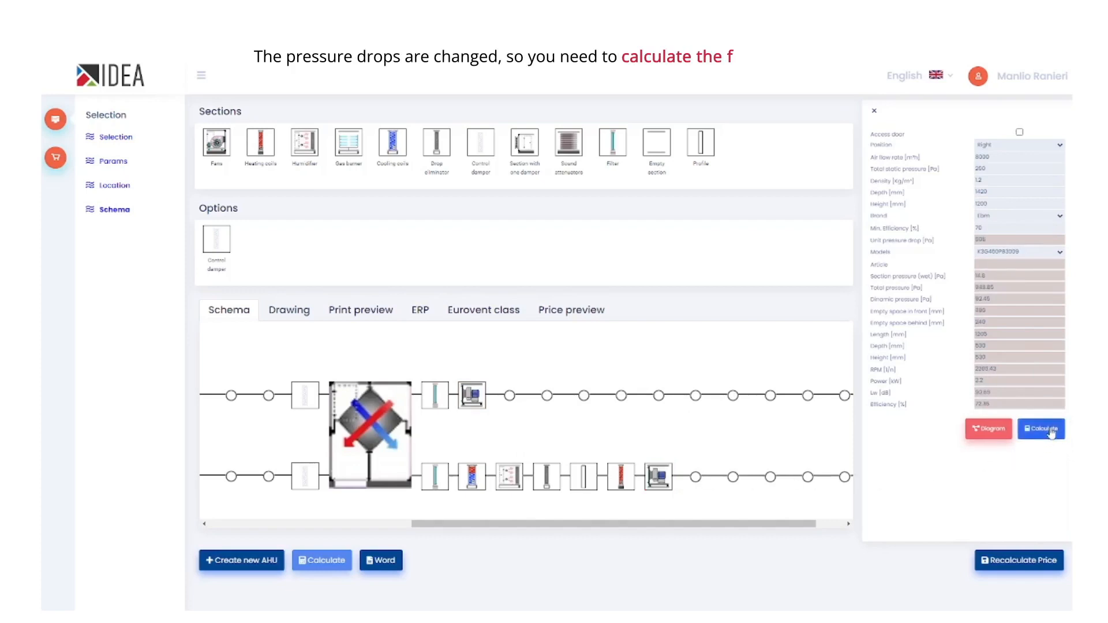
{"action": "mouse_move", "coordinate": [1019, 561]}
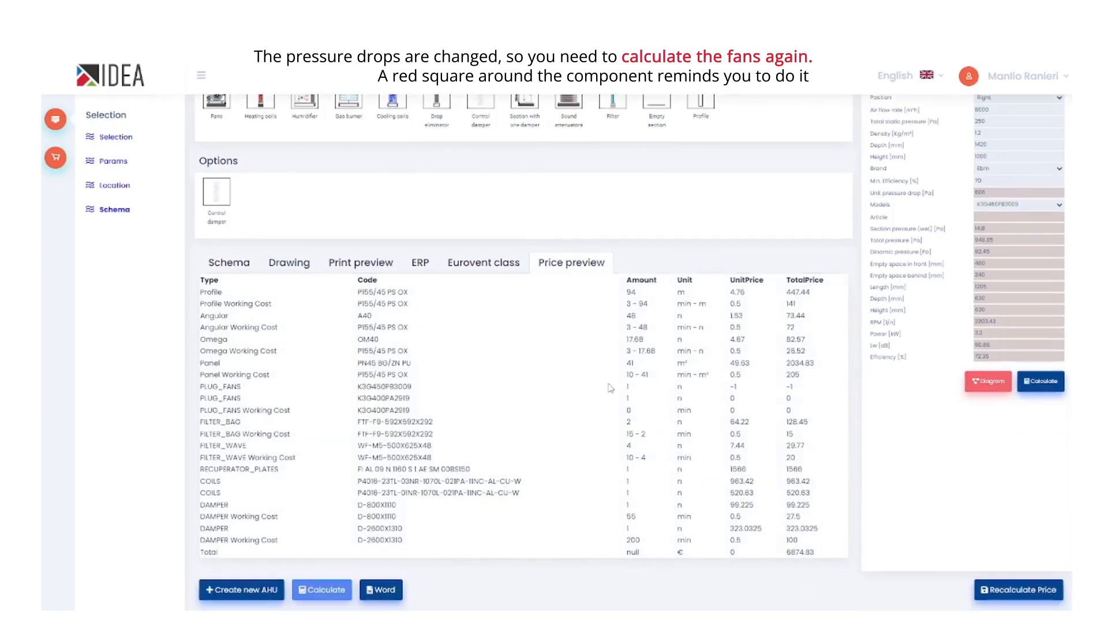
{"action": "left_click", "coordinate": [484, 262]}
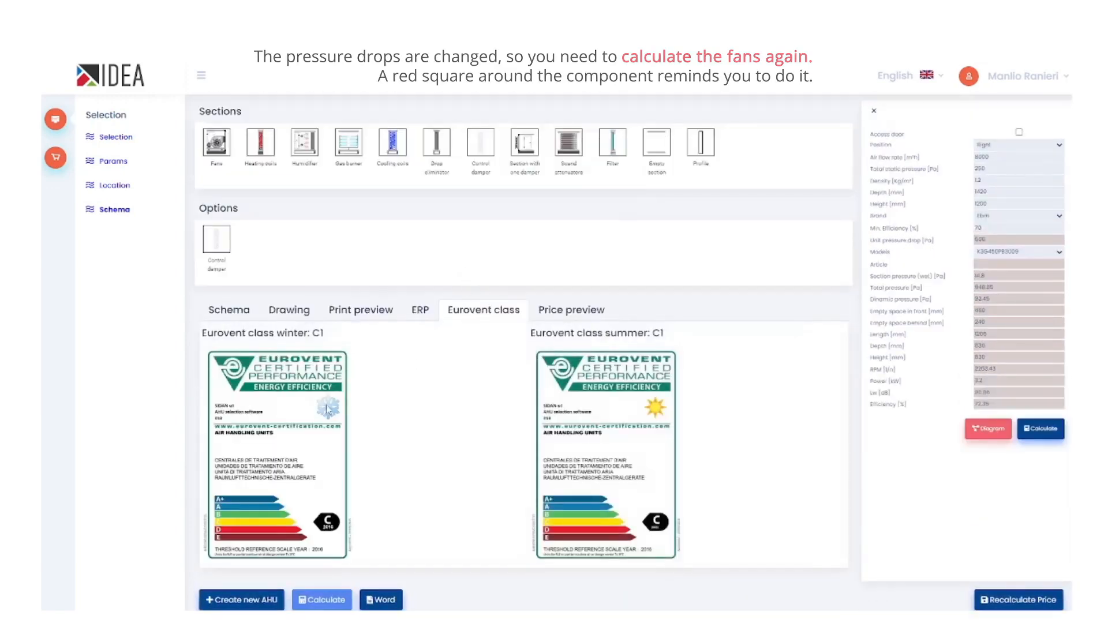